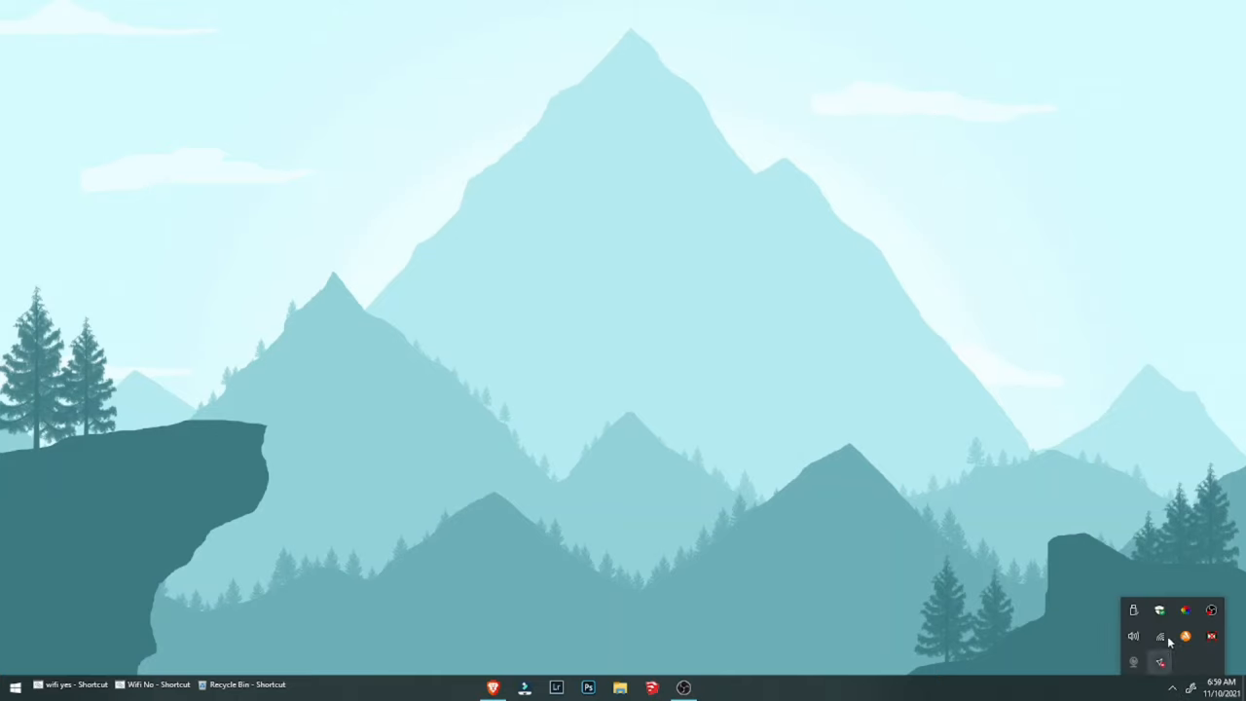
{"action": "mouse_move", "coordinate": [1195, 665]}
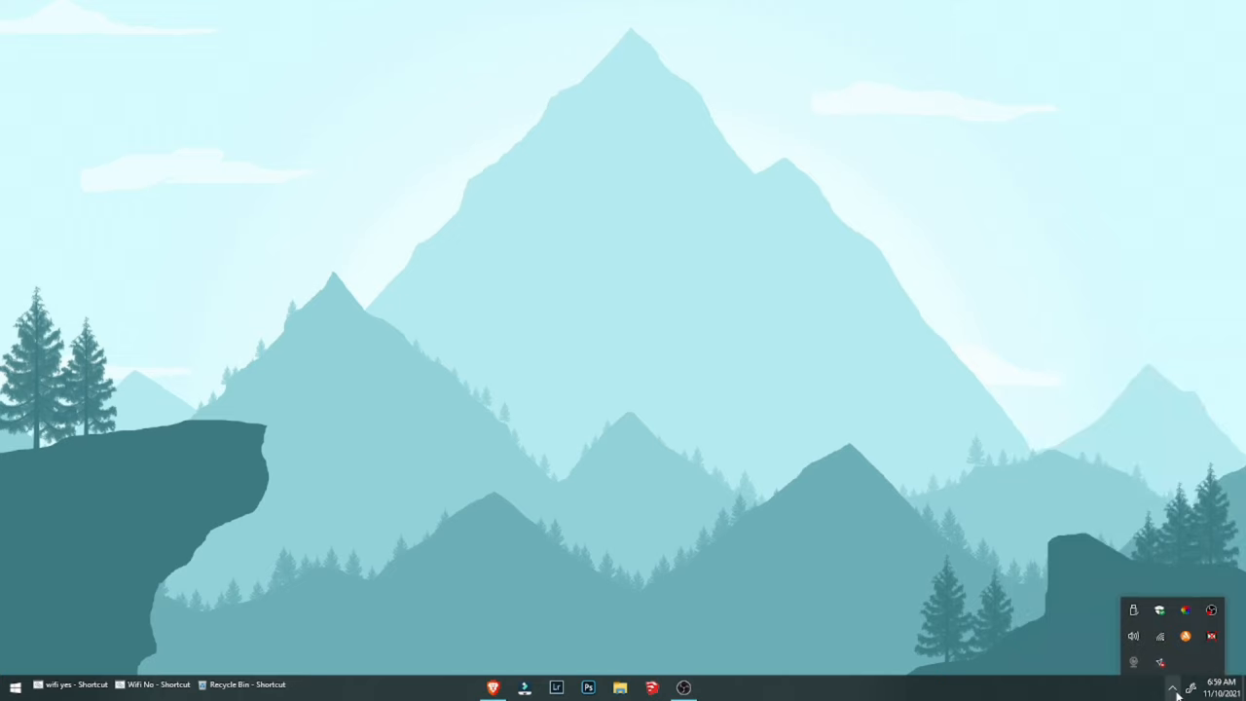
Open Network & Internet settings from the Wi-Fi tray icon's context menu
{"action": "right_click", "coordinate": [1160, 636]}
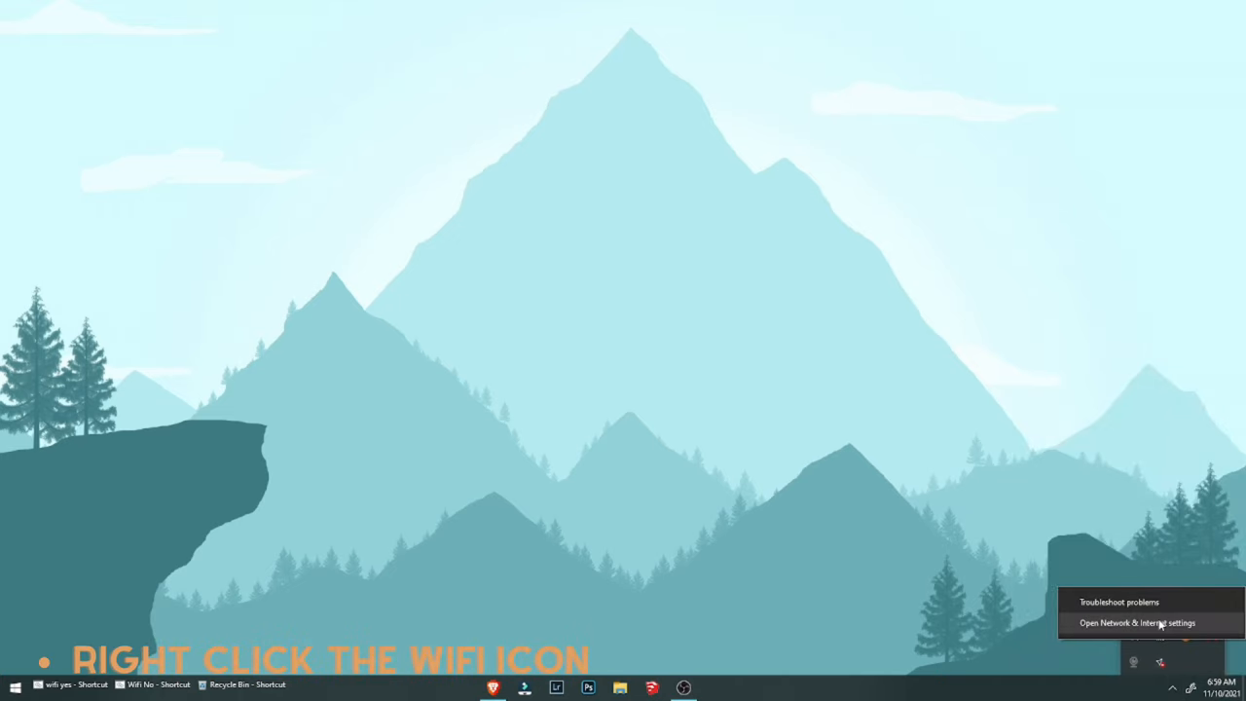
{"action": "left_click", "coordinate": [1137, 623]}
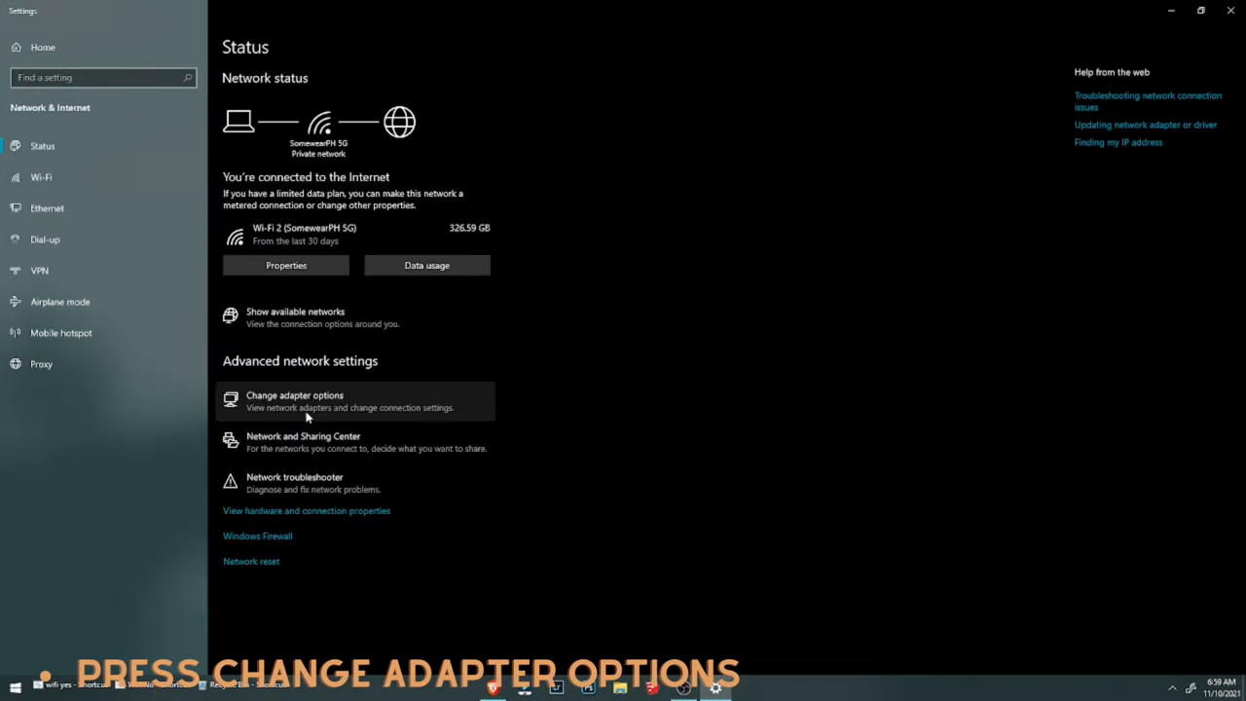
Open the Wi-Fi 2 connection's Properties from the network adapter list
{"action": "left_click", "coordinate": [294, 400]}
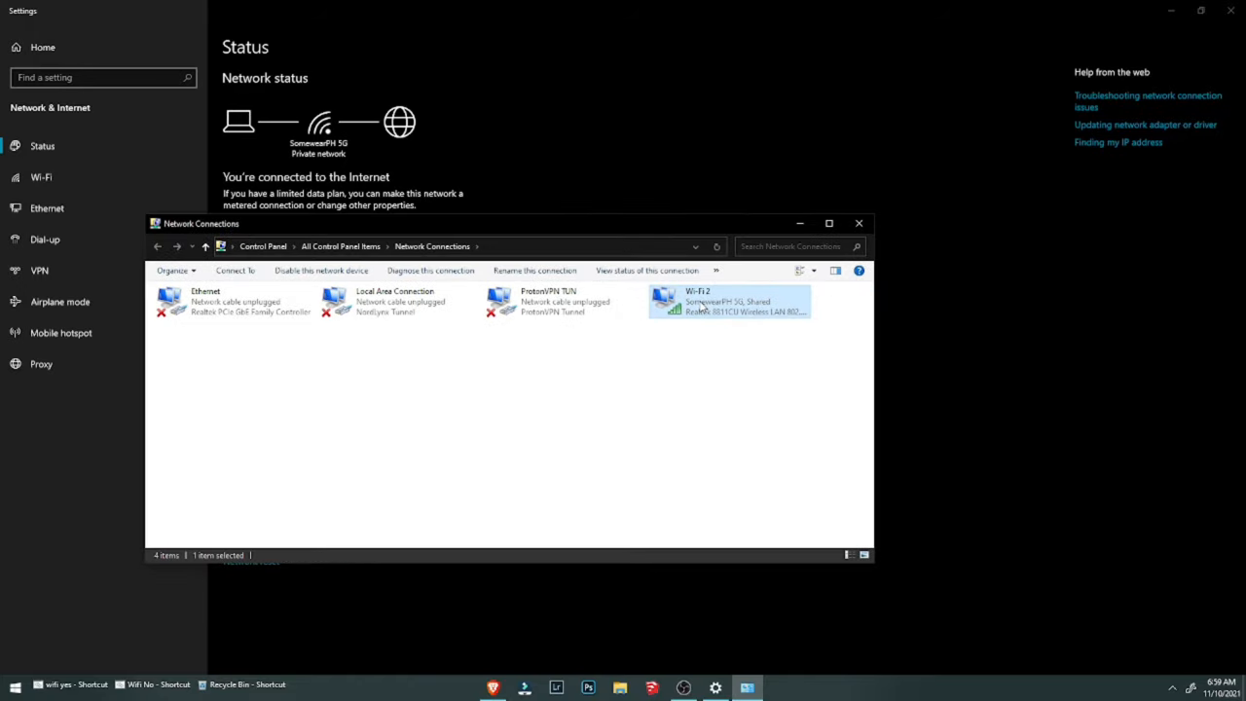
{"action": "right_click", "coordinate": [728, 301]}
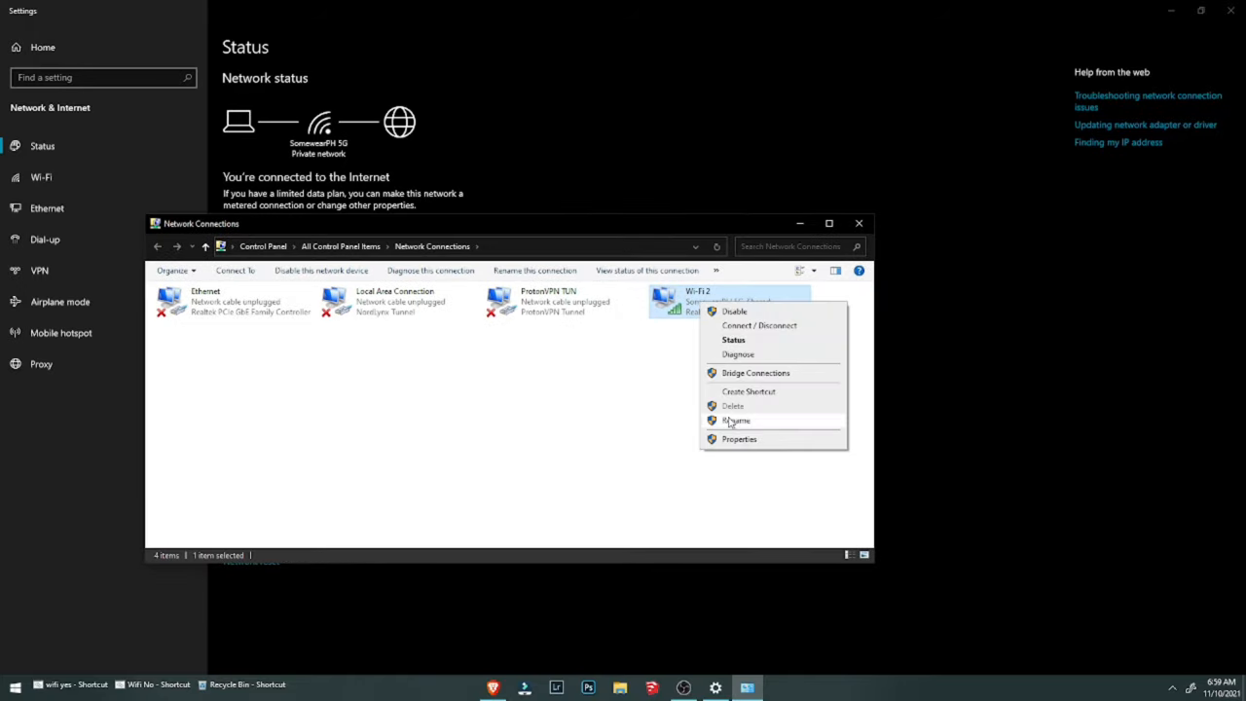
{"action": "left_click", "coordinate": [739, 438]}
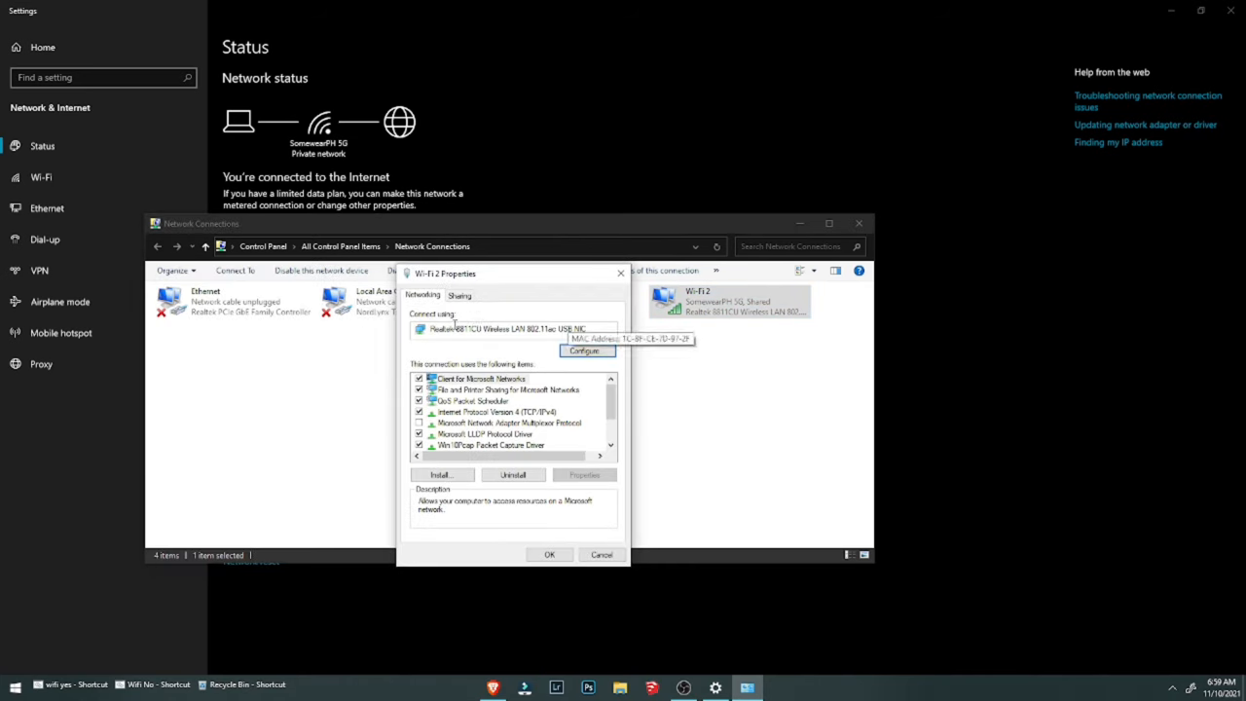
Change the Realtek adapter's advanced Wireless Mode from IEEE 802.11ac to a 2.4G b/g/n value
{"action": "left_click", "coordinate": [585, 351]}
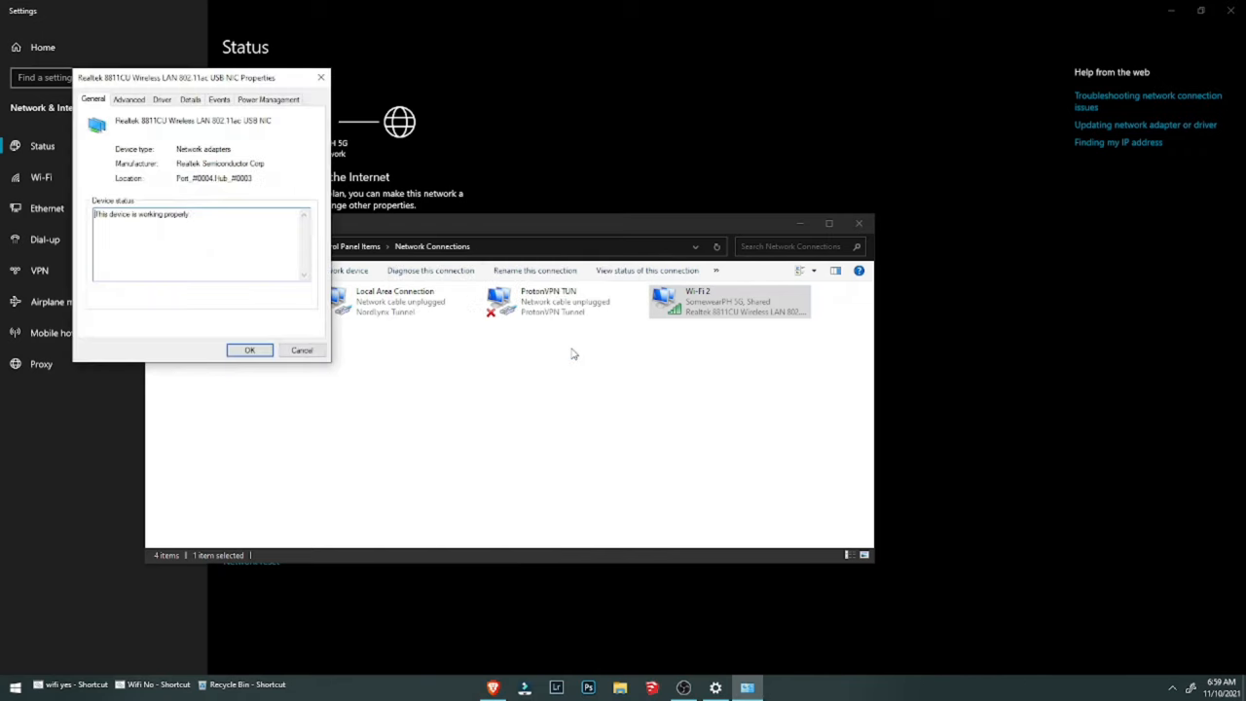
{"action": "left_click", "coordinate": [129, 98]}
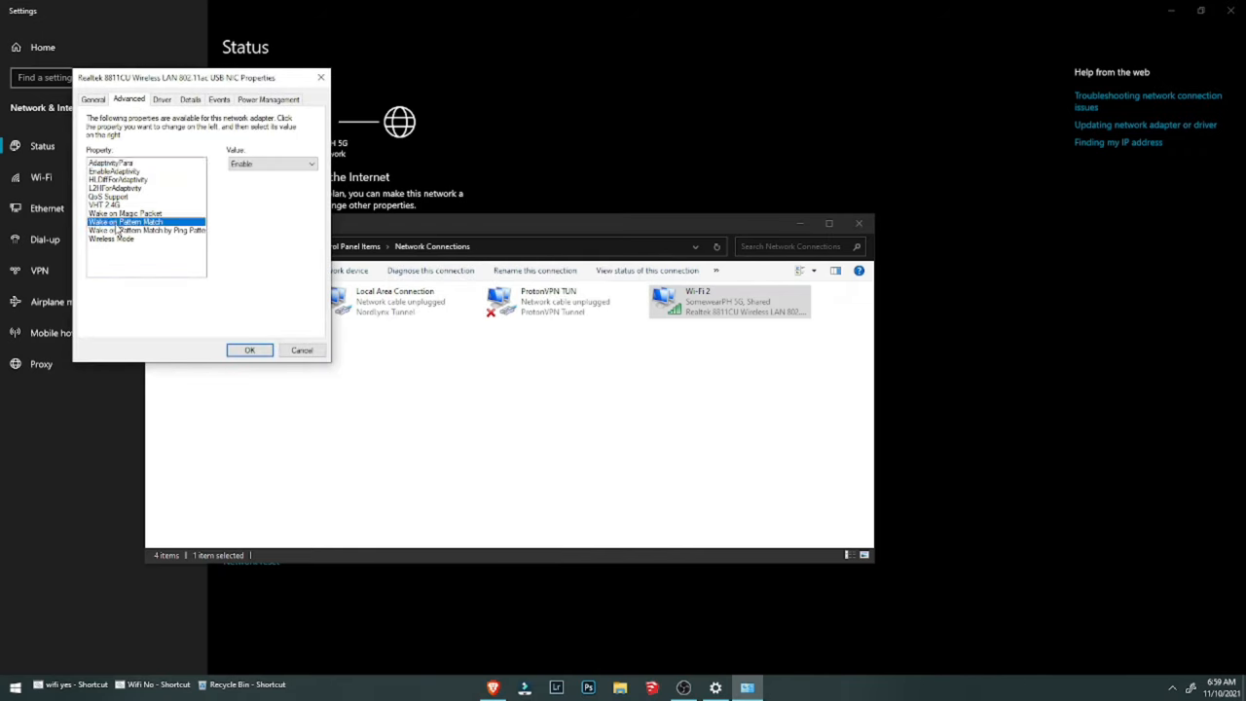
{"action": "left_click", "coordinate": [111, 238]}
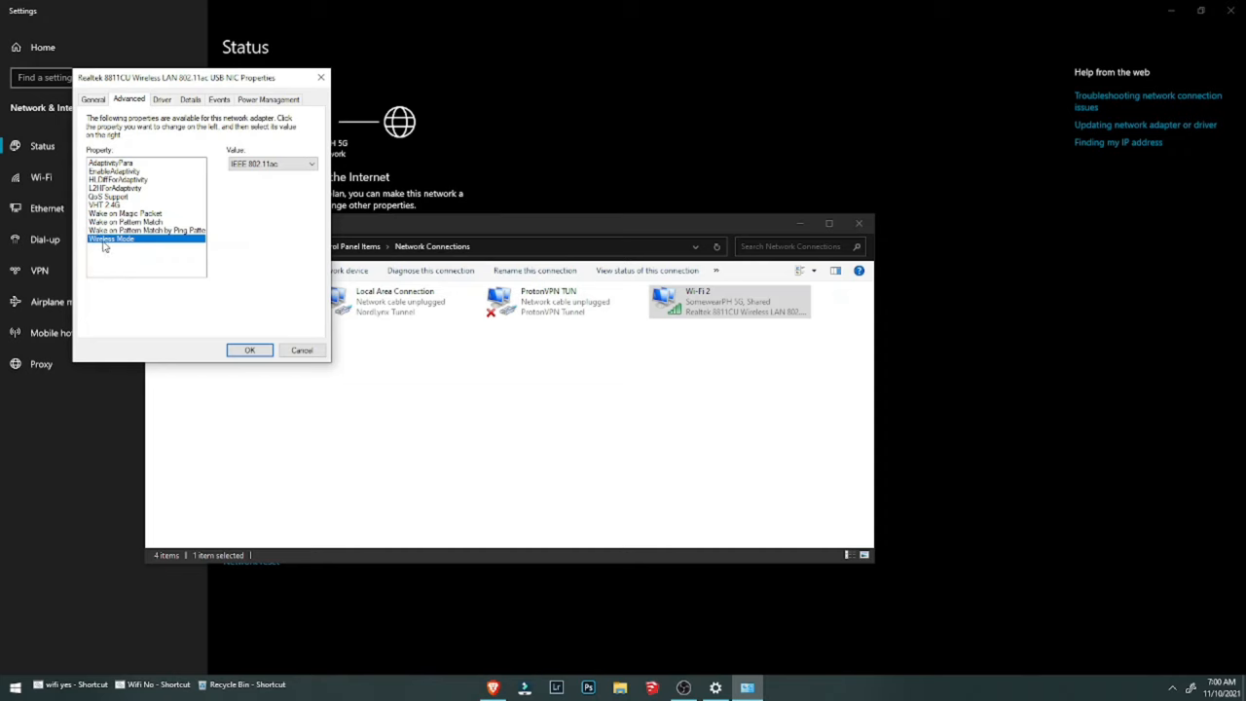
{"action": "left_click", "coordinate": [309, 162]}
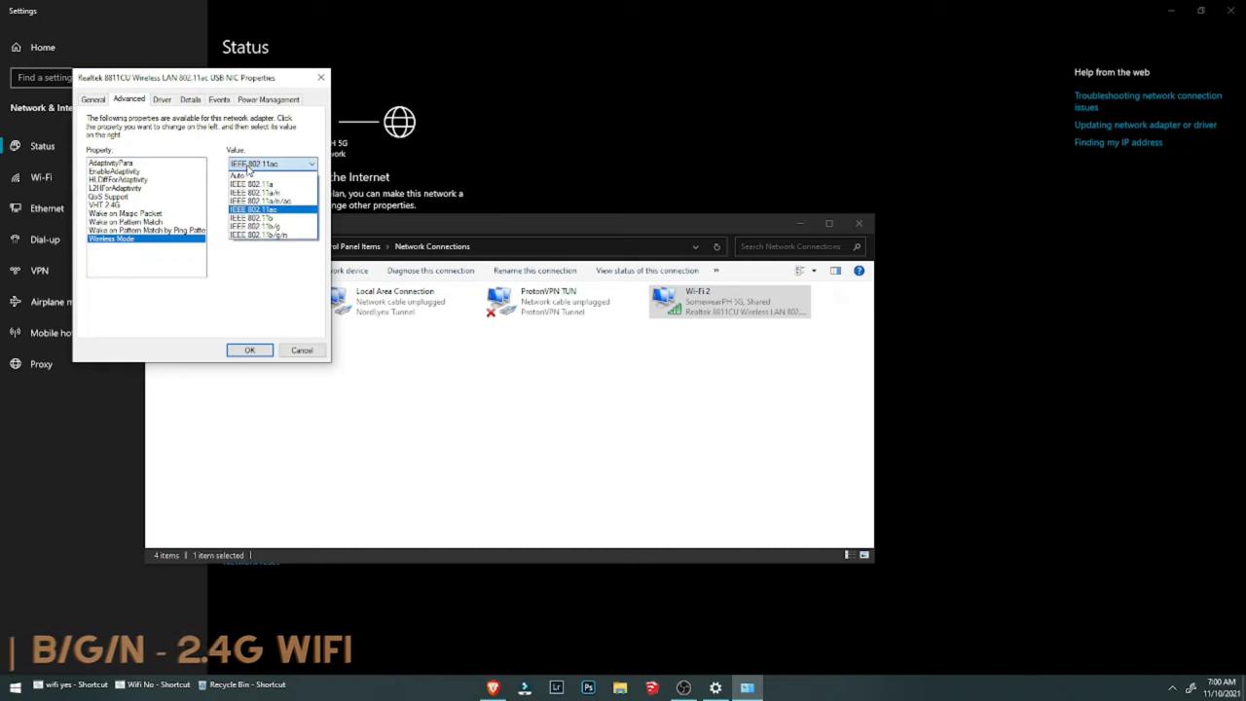
{"action": "left_click", "coordinate": [254, 209]}
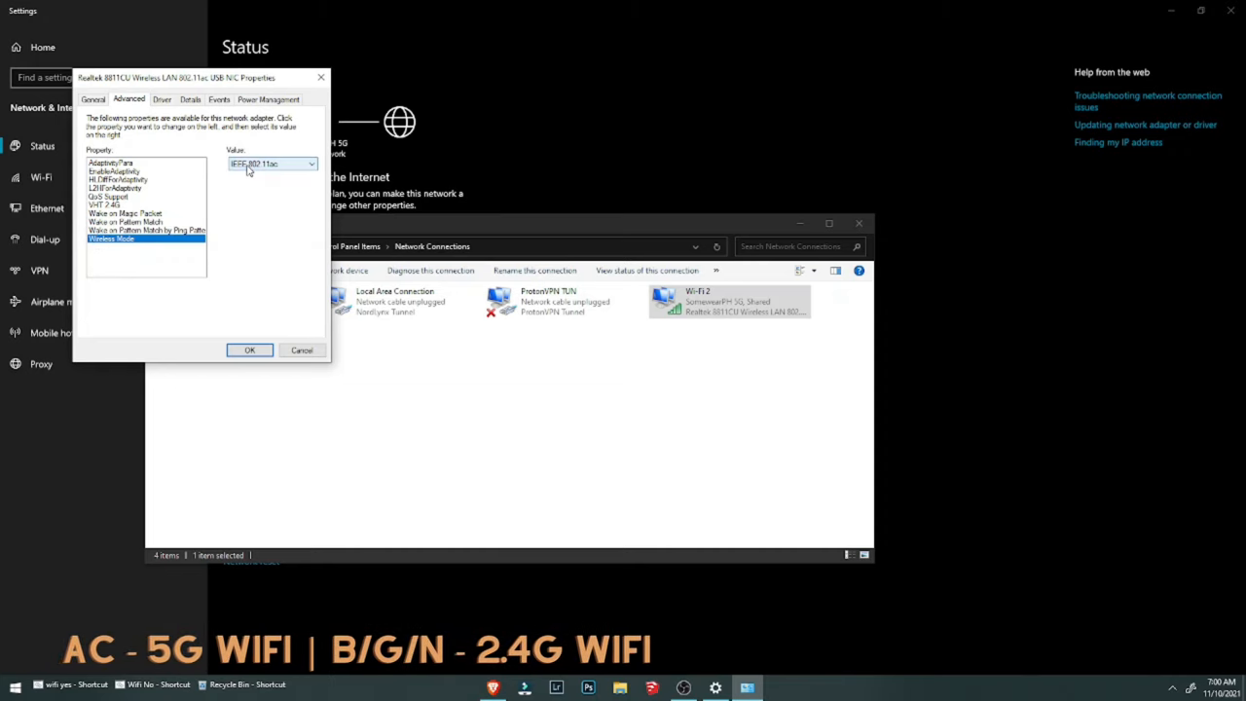
{"action": "left_click", "coordinate": [312, 164]}
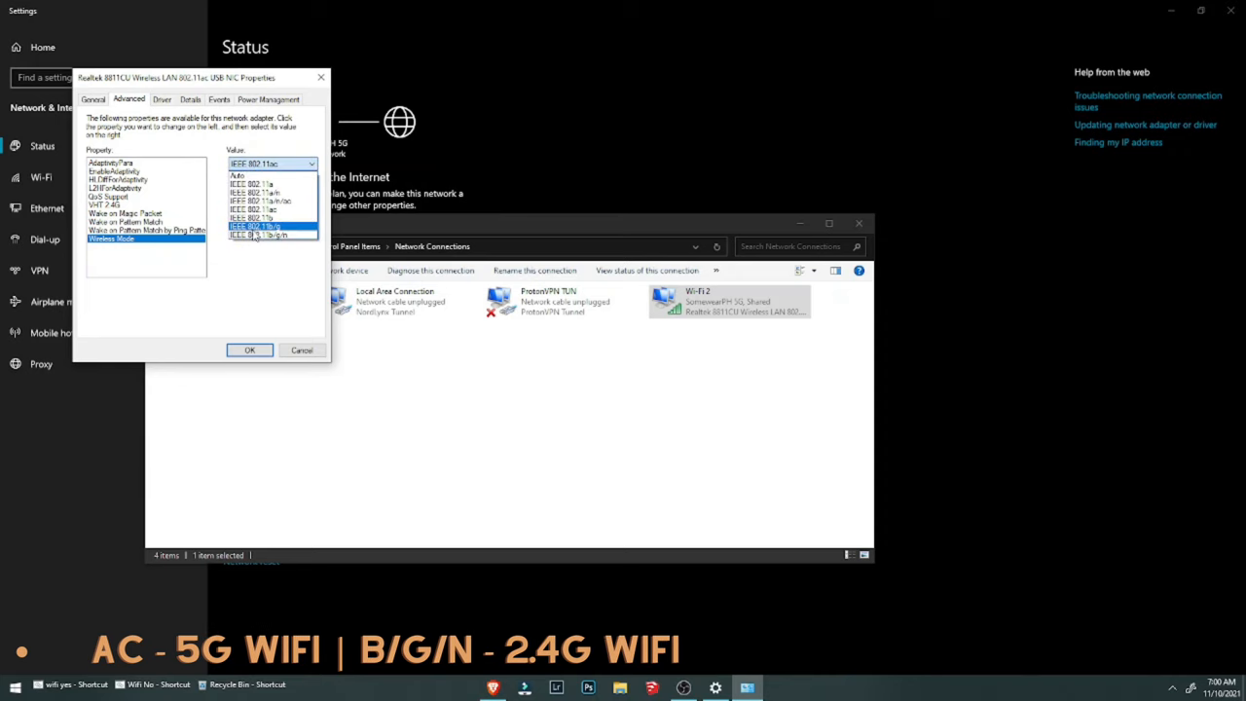
{"action": "left_click", "coordinate": [272, 234]}
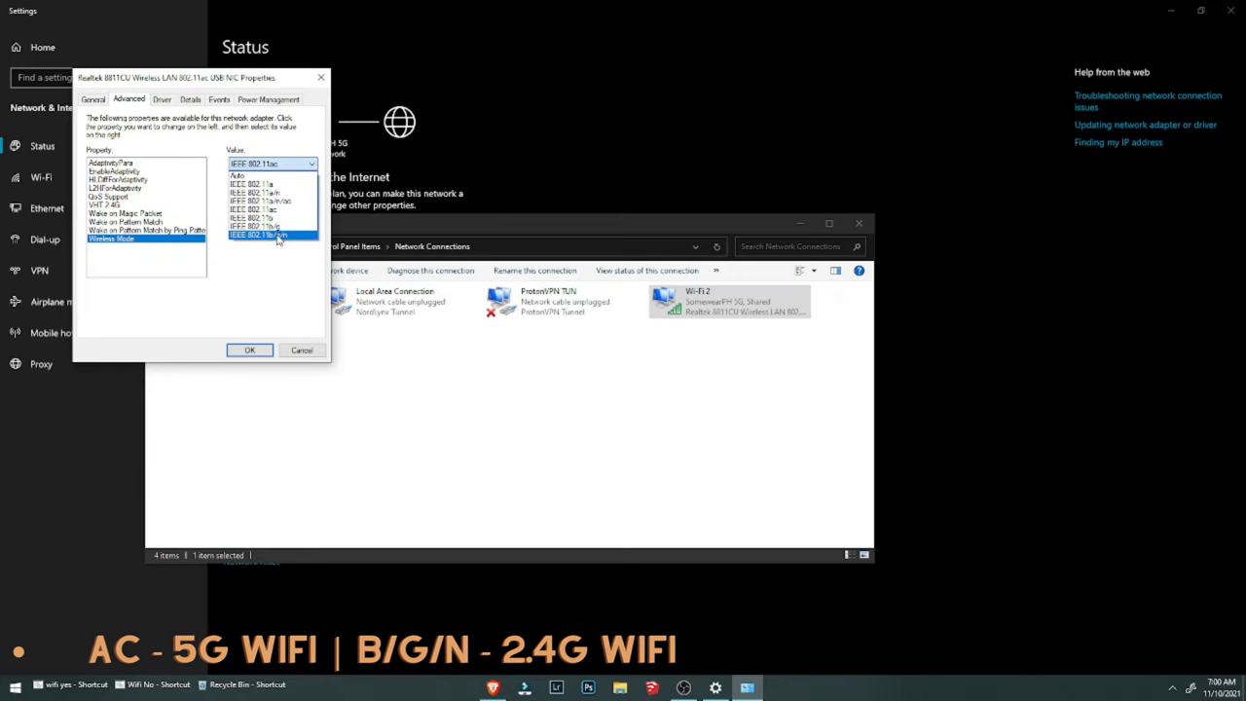
{"action": "left_click", "coordinate": [272, 227]}
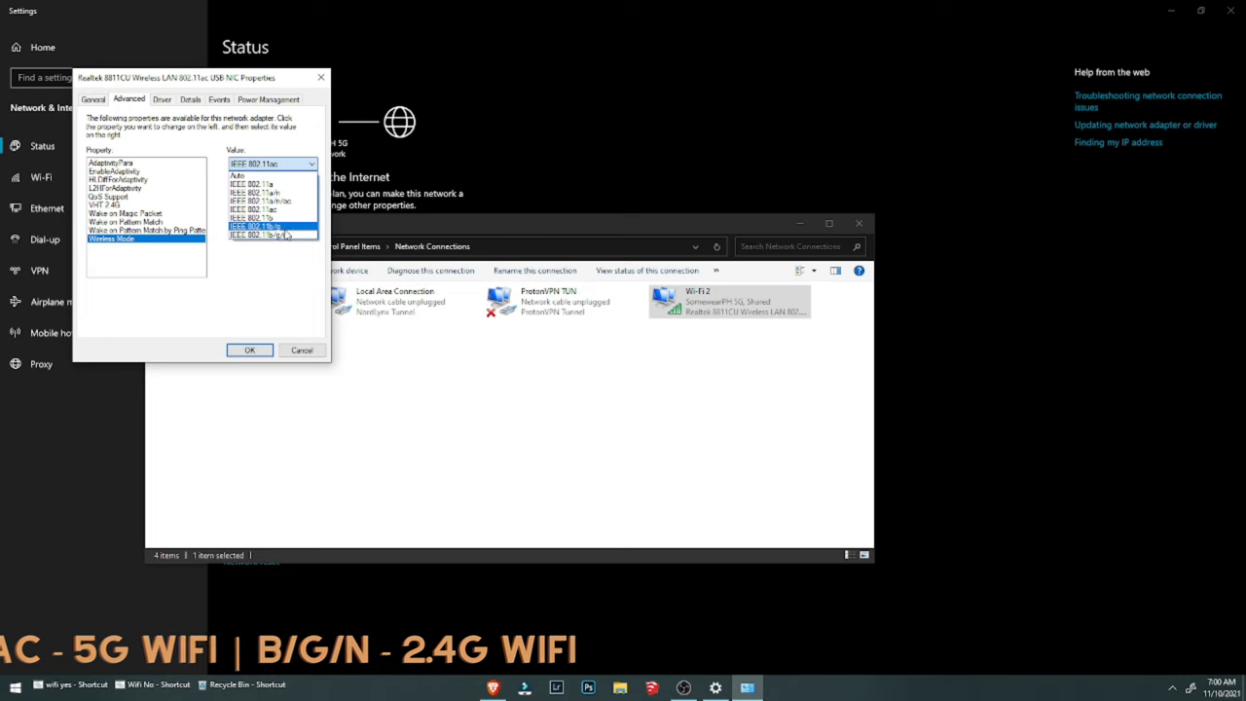
{"action": "left_click", "coordinate": [273, 209]}
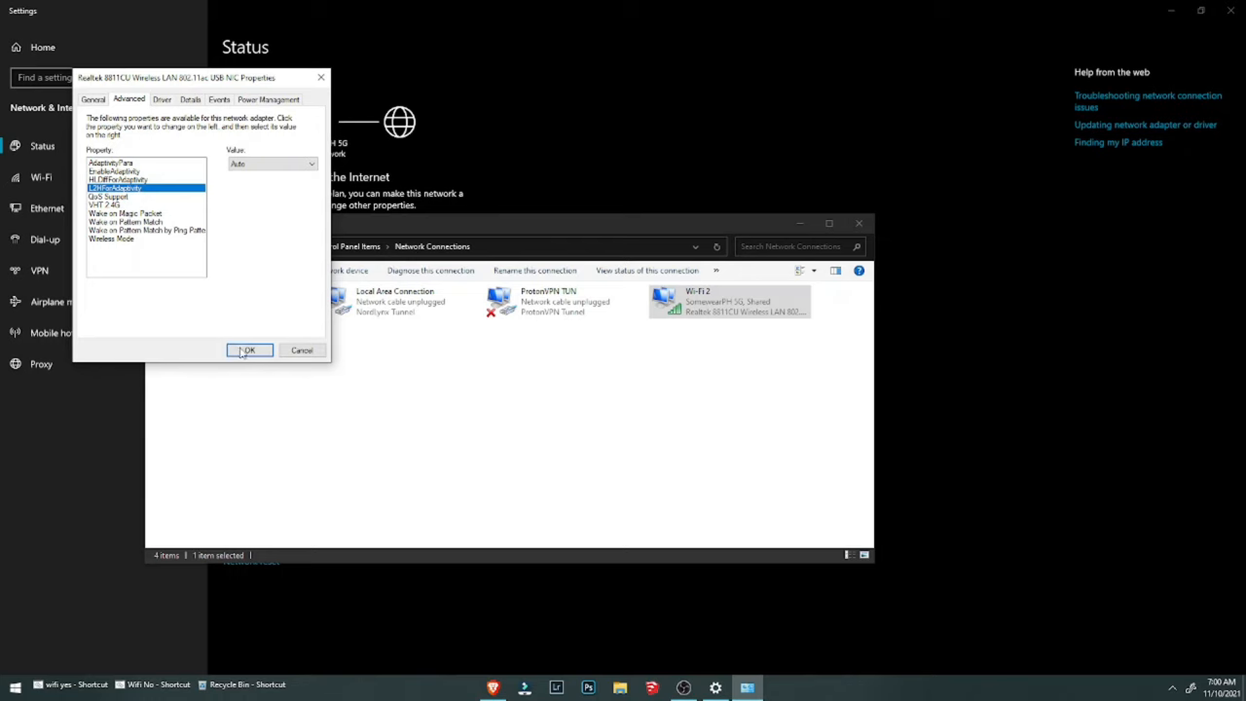
{"action": "left_click", "coordinate": [248, 351]}
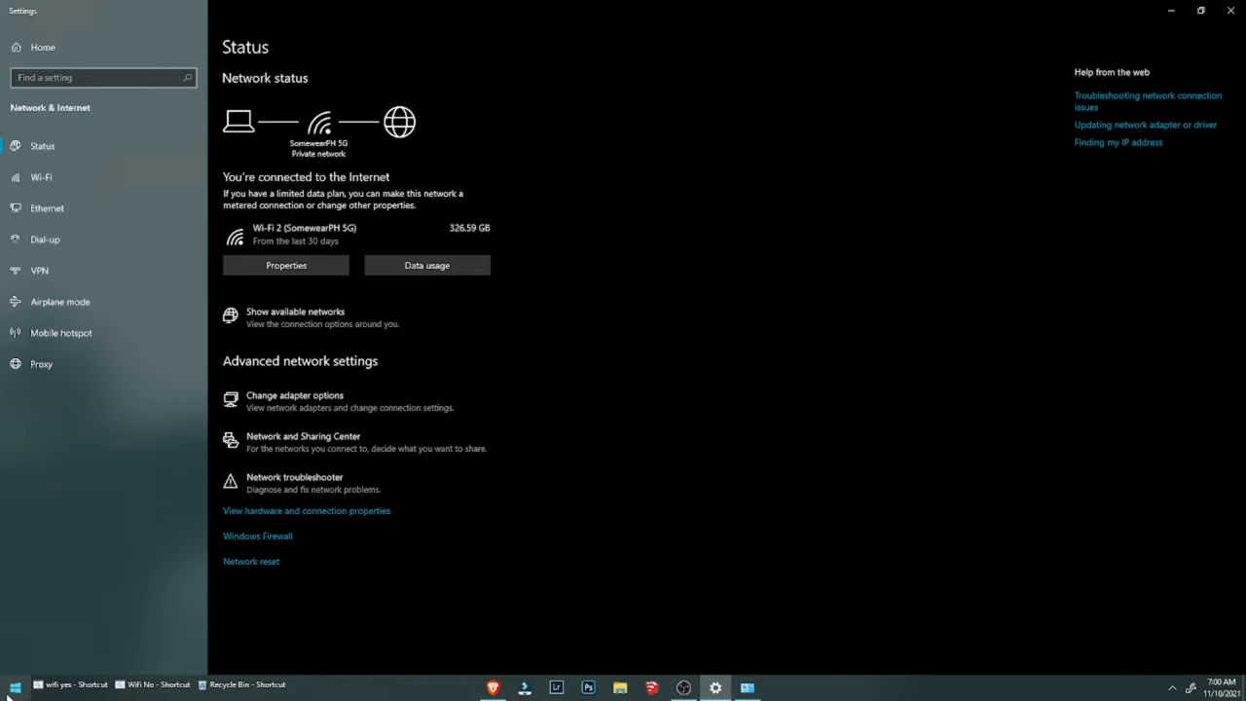
Launch cmd as administrator and run netsh wlan show settings for Wi-Fi 2
{"action": "type", "text": "cmd"}
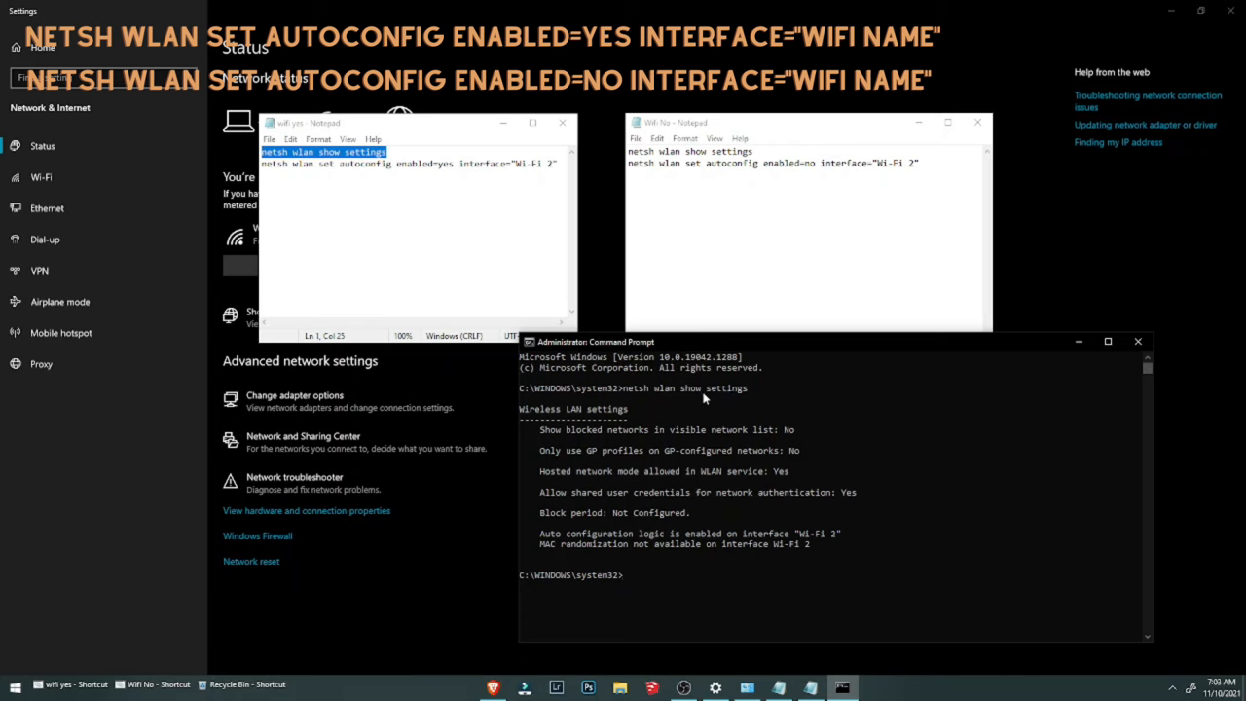
{"action": "mouse_move", "coordinate": [750, 511]}
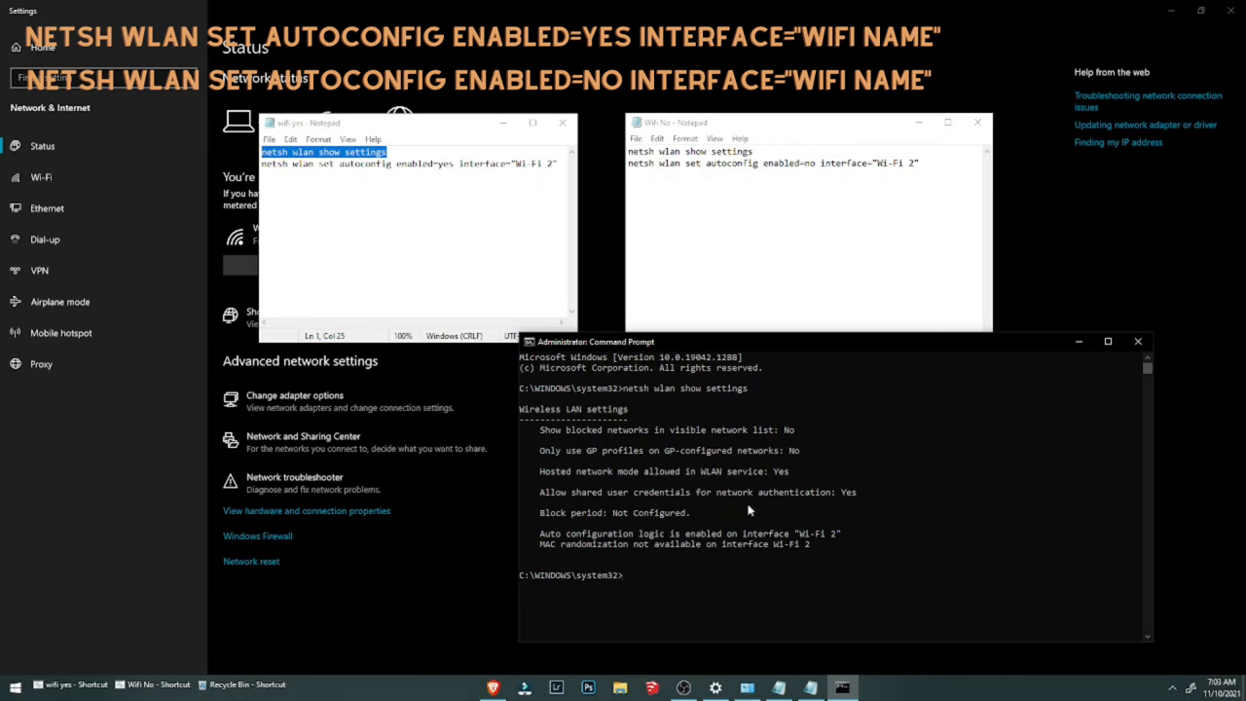
{"action": "mouse_move", "coordinate": [634, 494]}
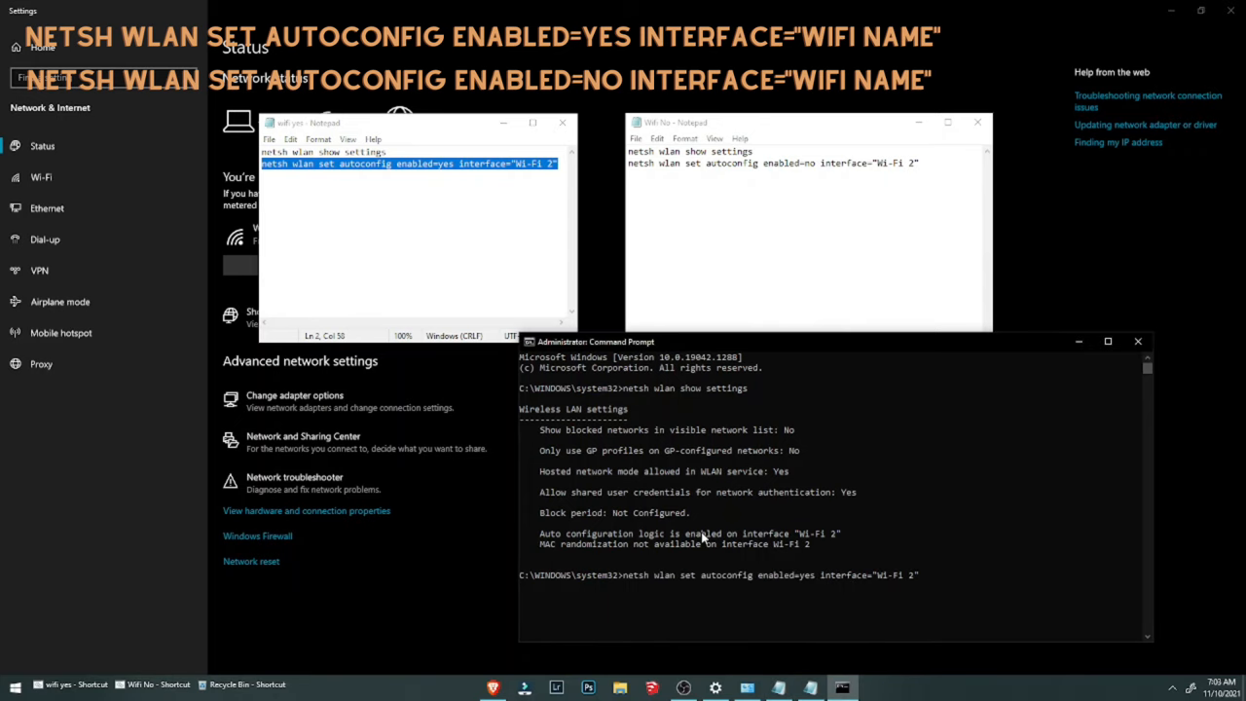
Run netsh autoconfig enabled=yes then enabled=no on Wi-Fi 2, and check the Wi-Fi flyout
{"action": "key", "text": "enter"}
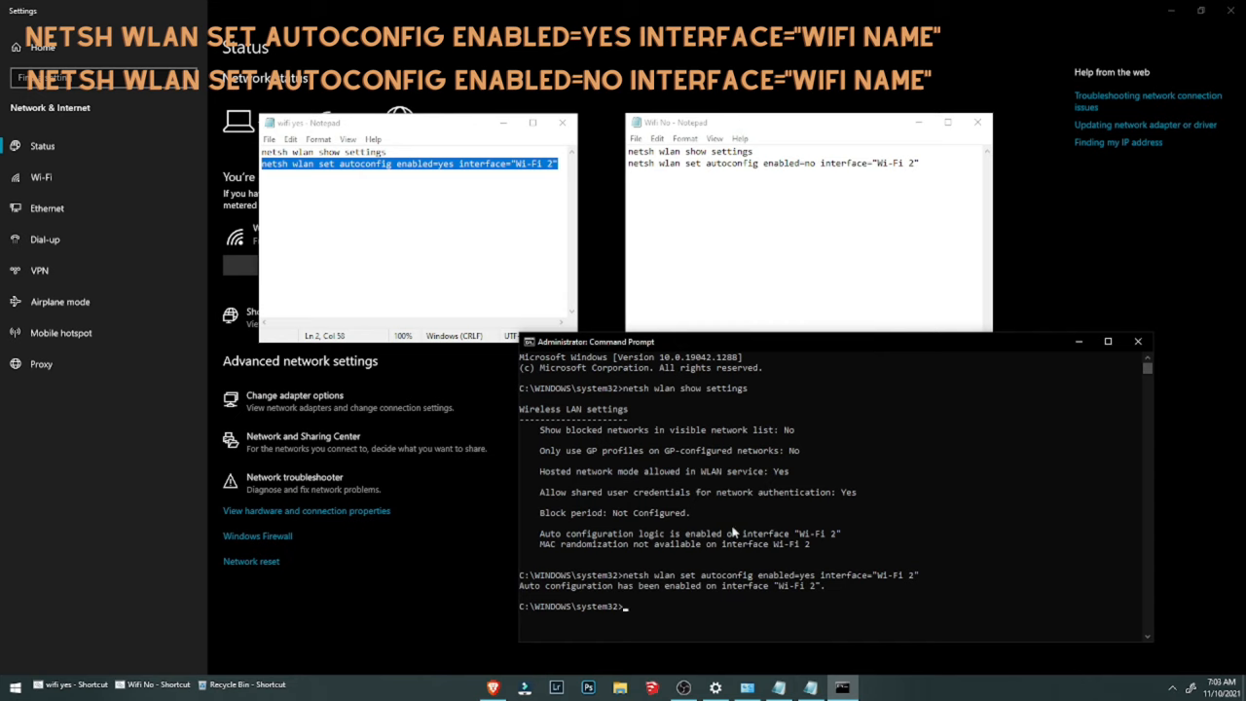
{"action": "mouse_move", "coordinate": [779, 531]}
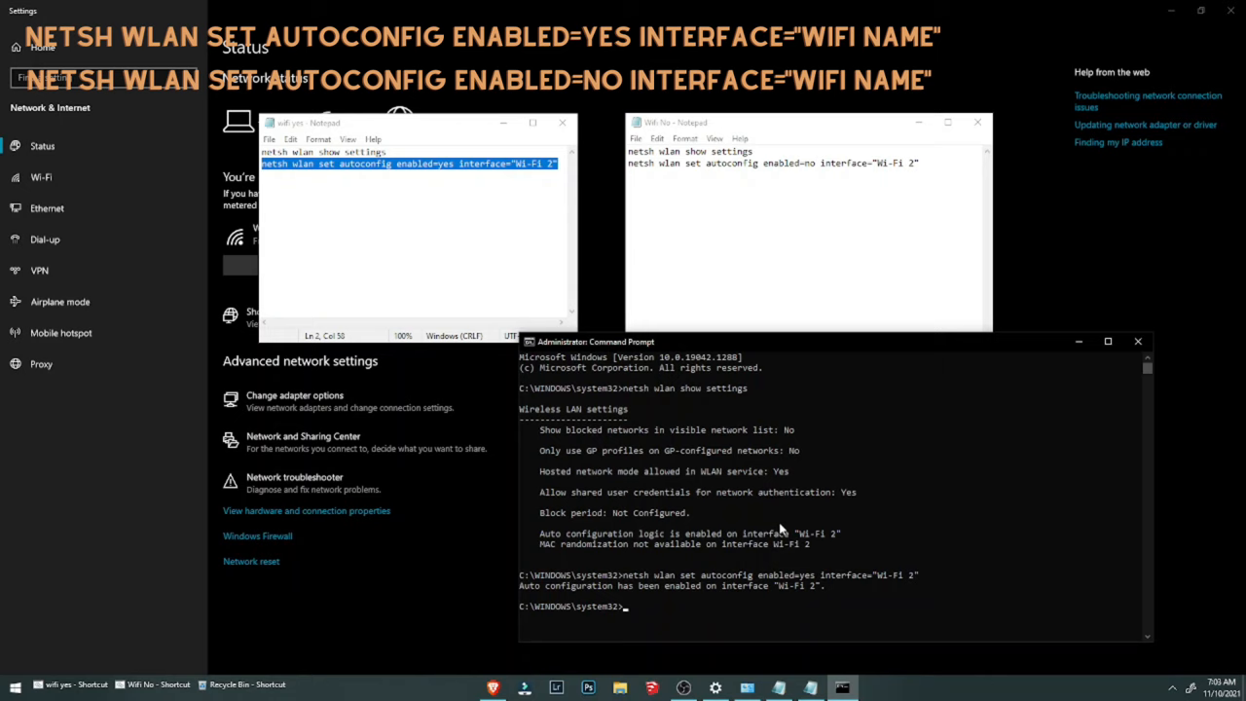
{"action": "mouse_move", "coordinate": [732, 474]}
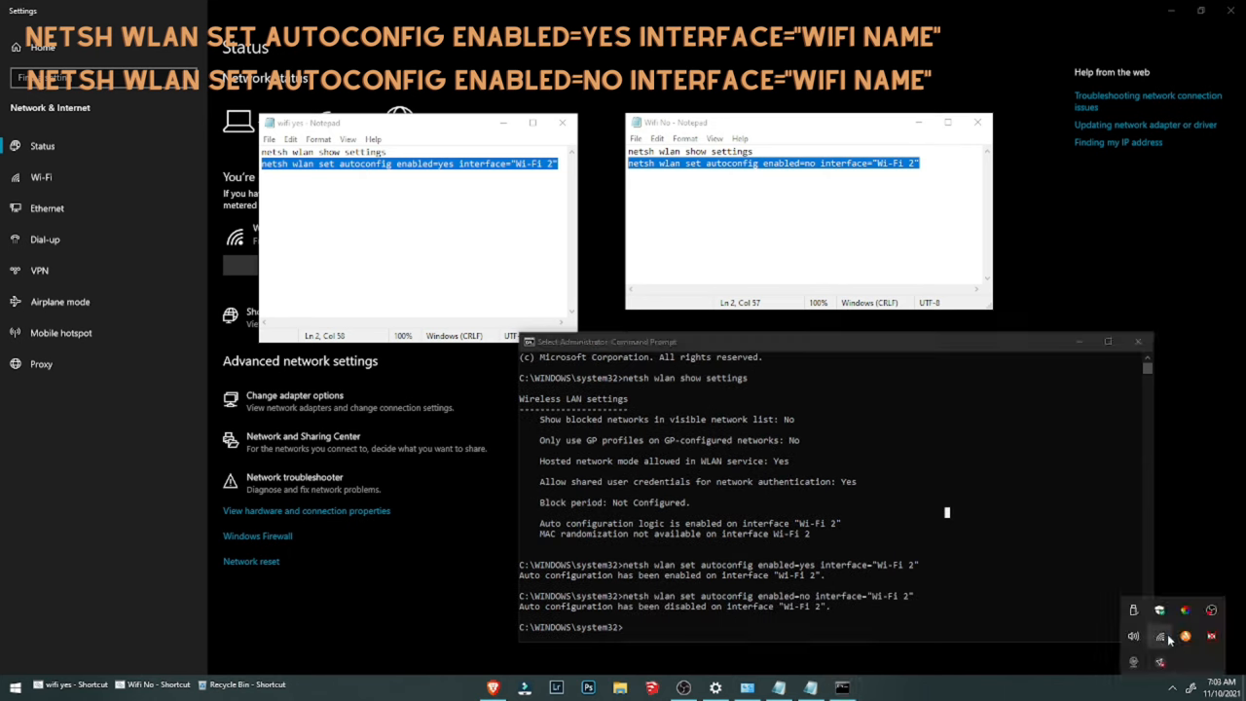
{"action": "left_click", "coordinate": [1160, 637]}
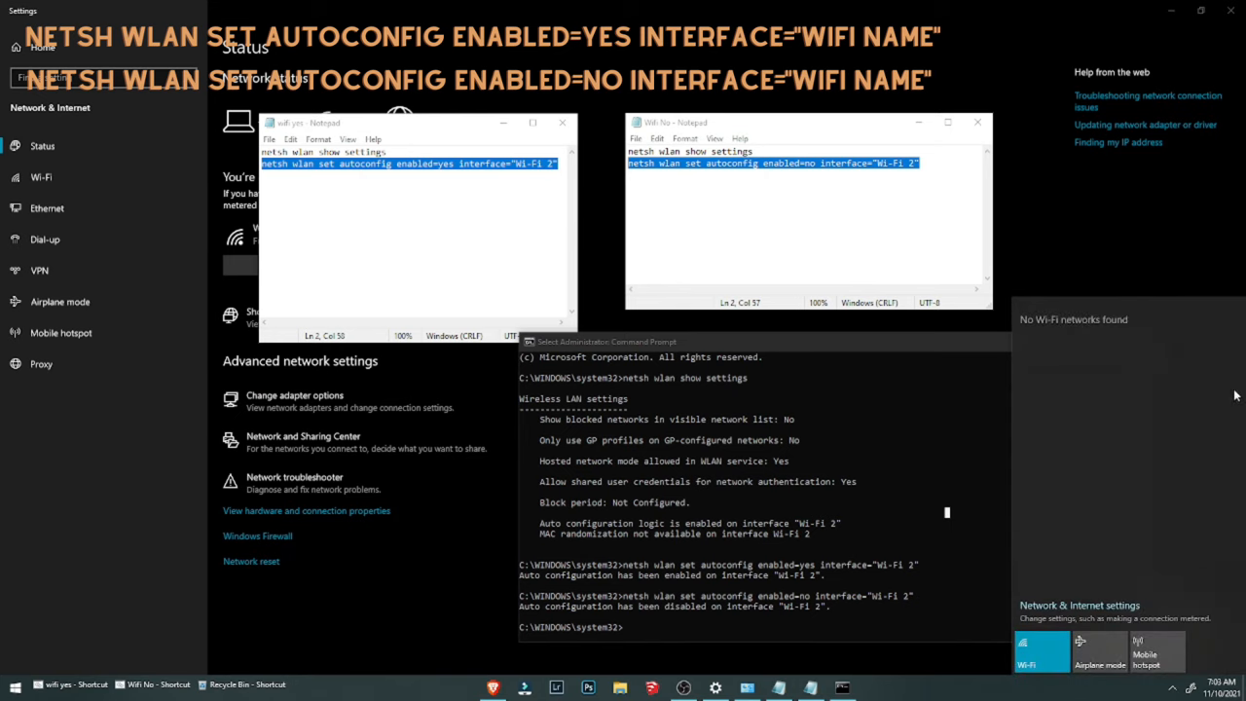
{"action": "mouse_move", "coordinate": [1098, 367]}
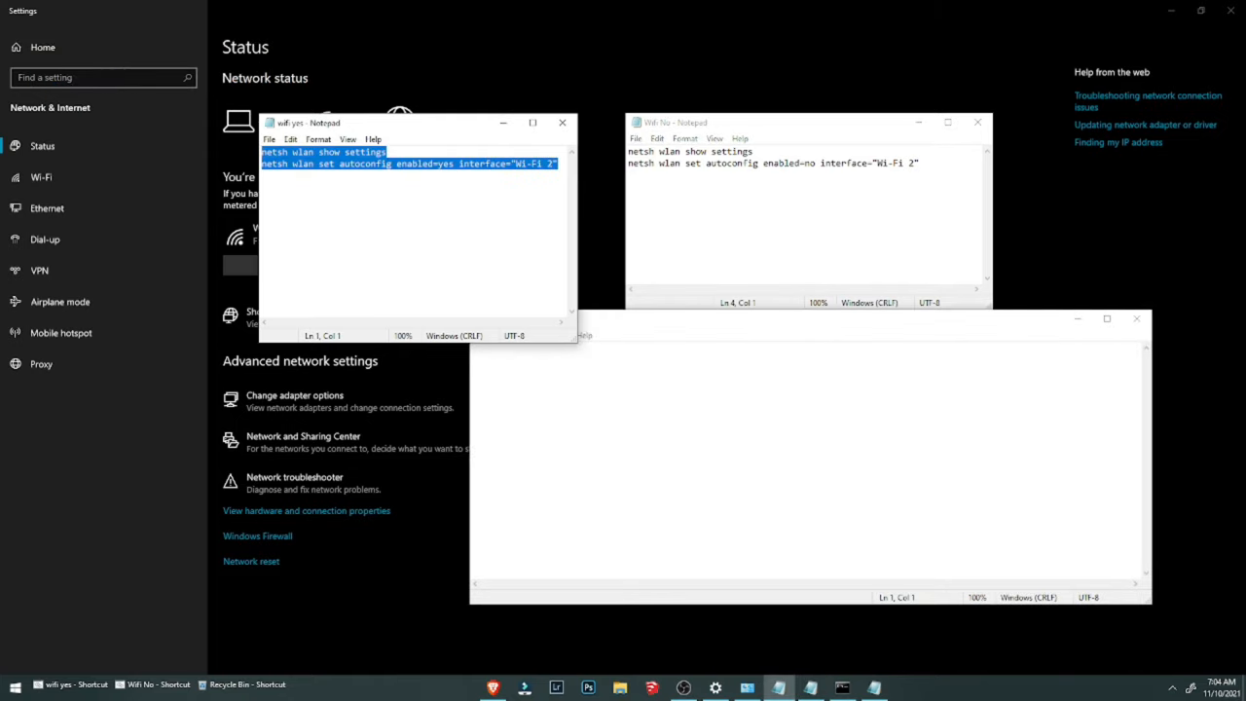
Save the netsh show settings and enabled=yes commands as wifi on.bat on Local Disk (D:)
{"action": "type", "text": "netsh wlan show settings"}
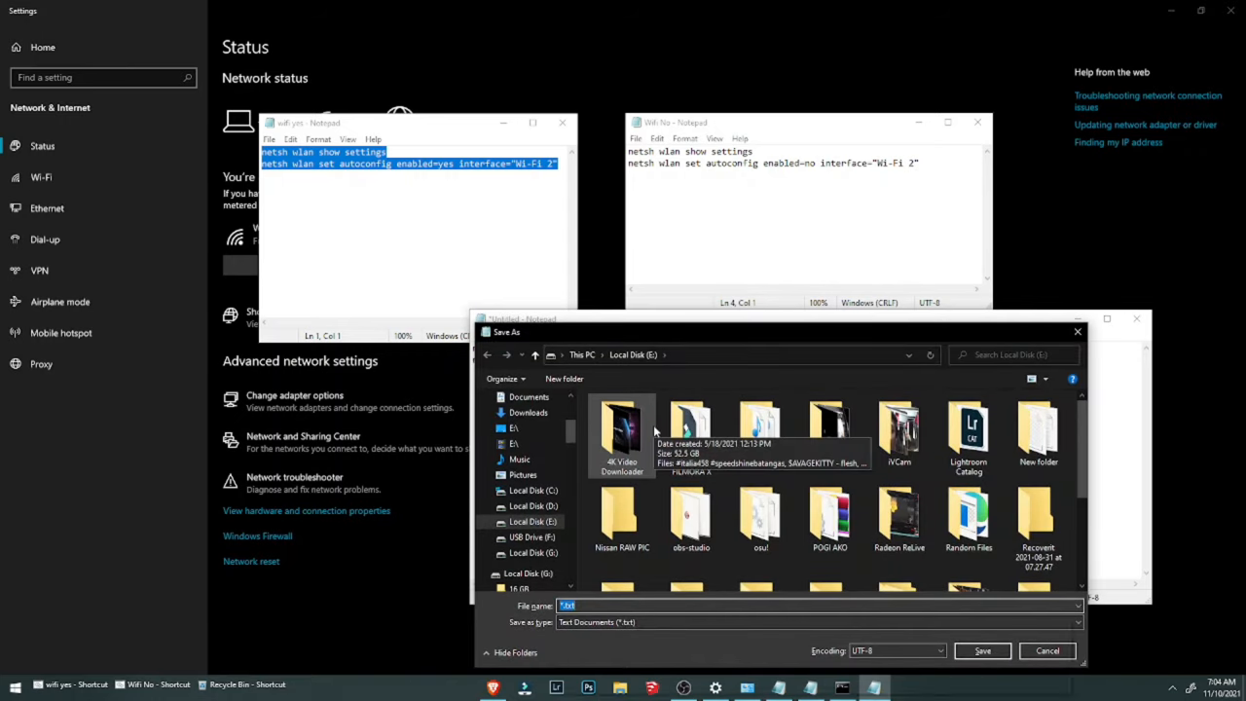
{"action": "type", "text": "wifi on.bat"}
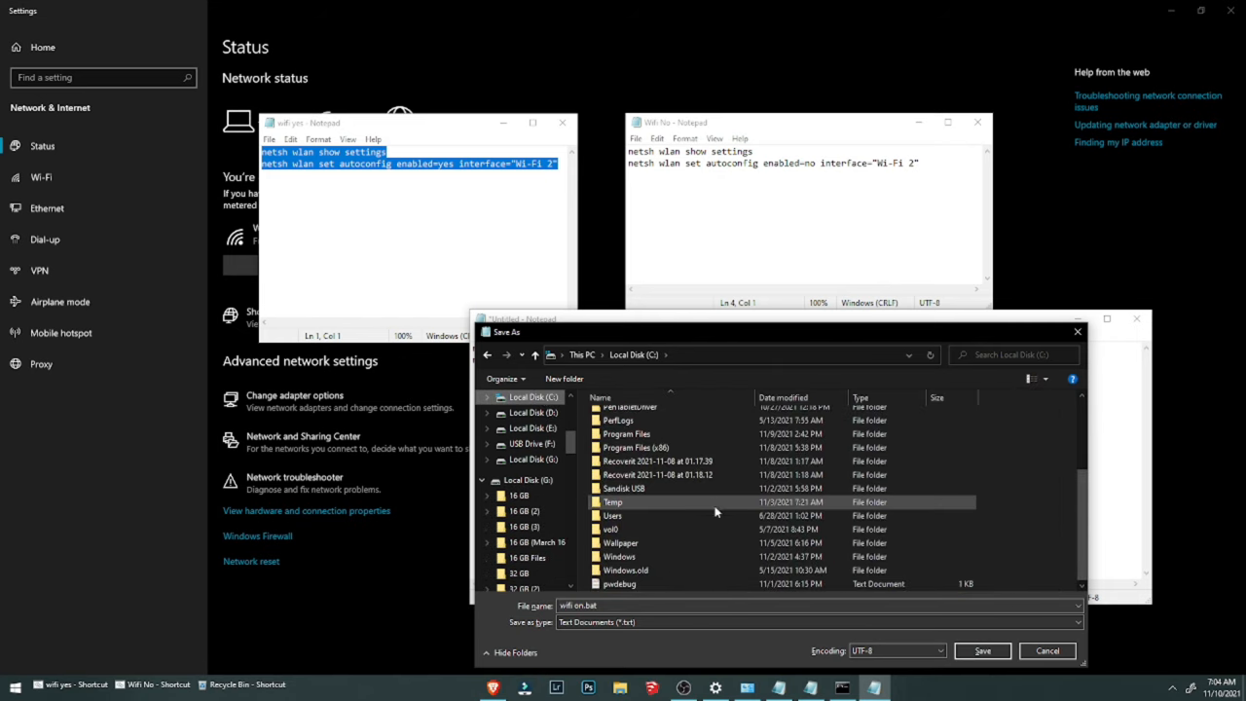
{"action": "left_click", "coordinate": [533, 411]}
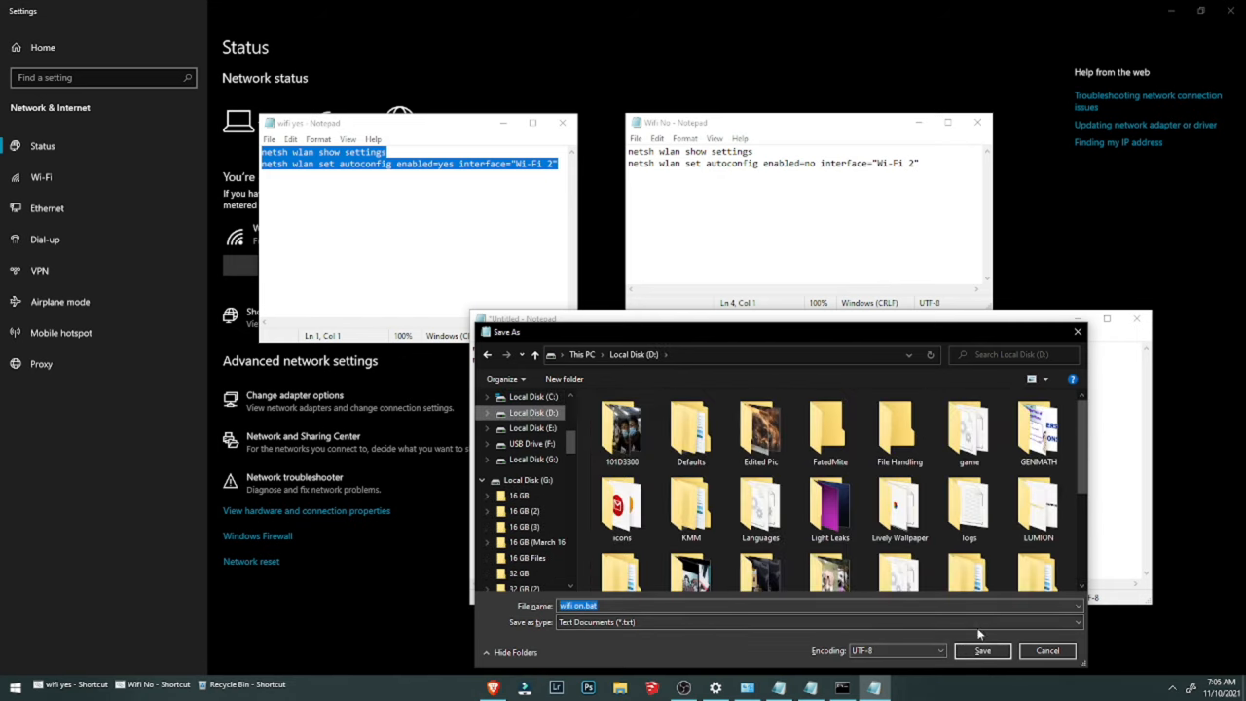
{"action": "left_click", "coordinate": [983, 650]}
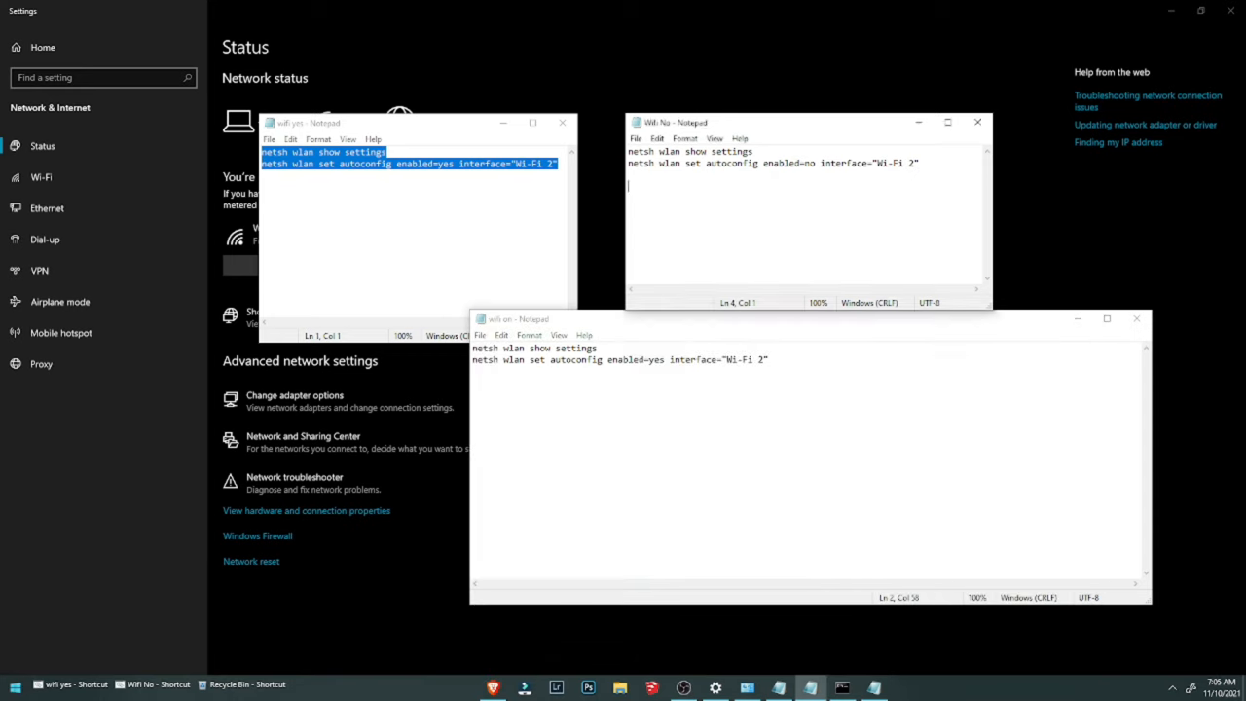
{"action": "left_click", "coordinate": [14, 684]}
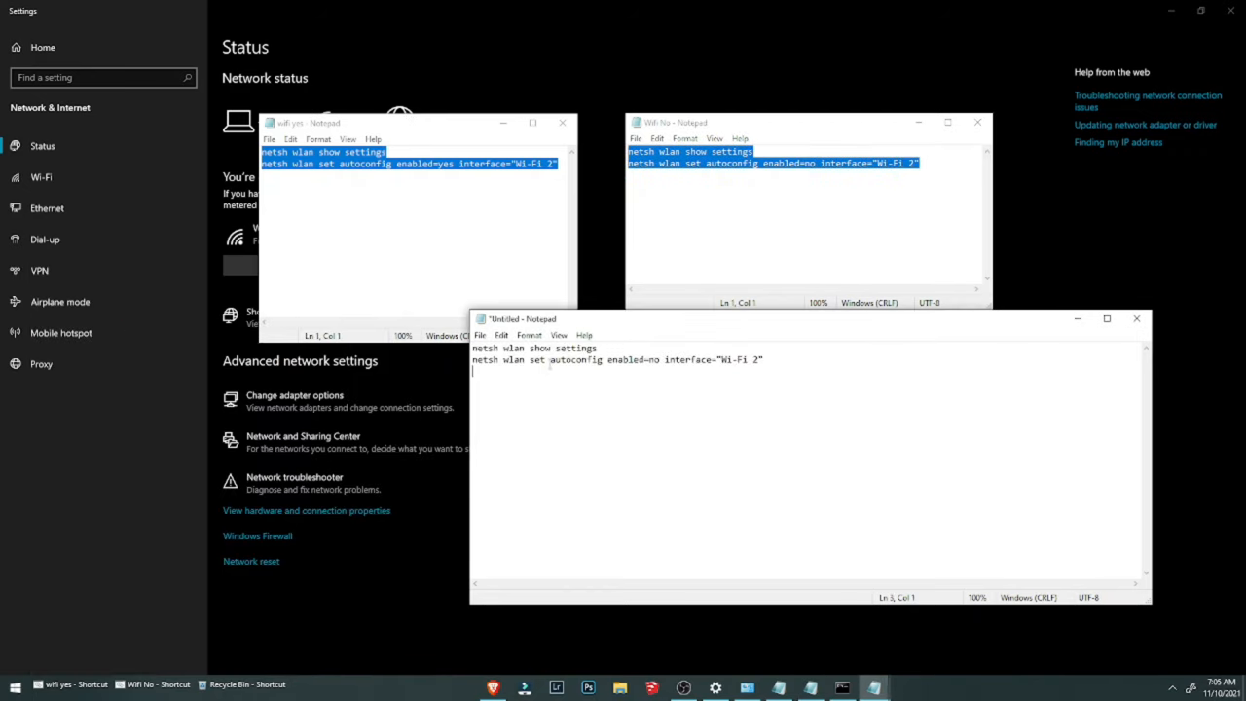
Save the disable-commands note as wifi off.bat with Ctrl+S
{"action": "key", "text": "ctrl+s"}
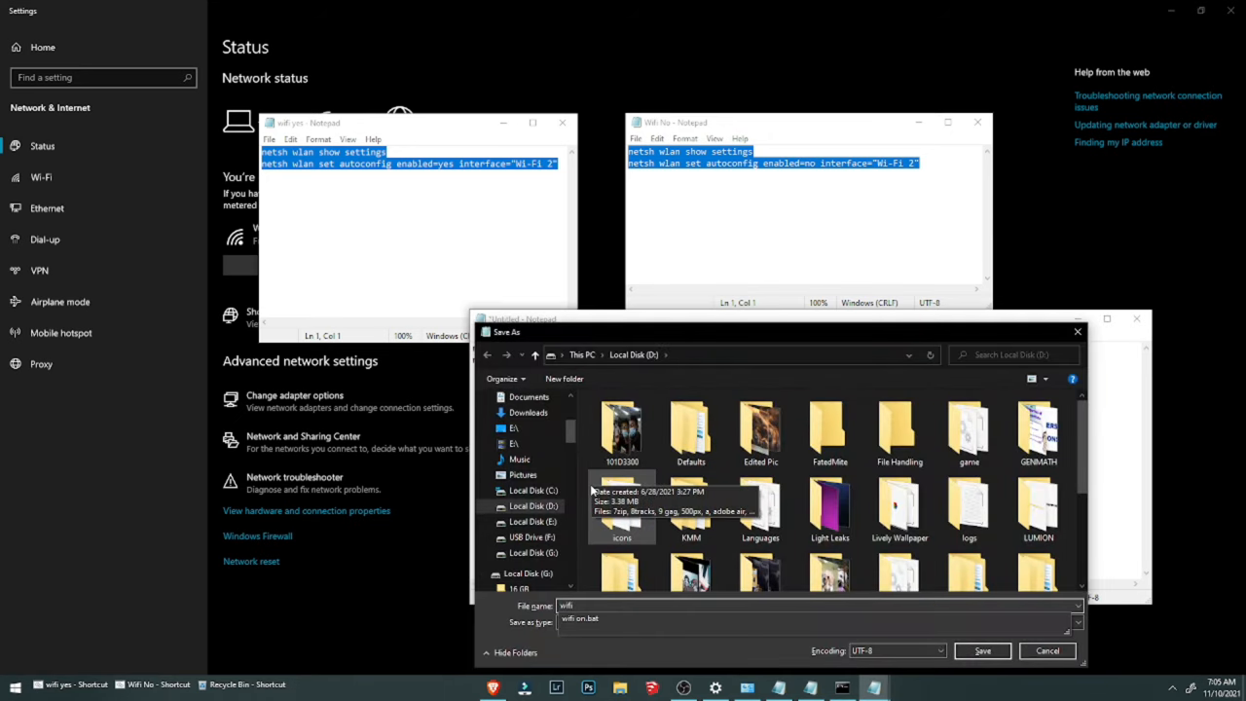
{"action": "type", "text": "wifi off"}
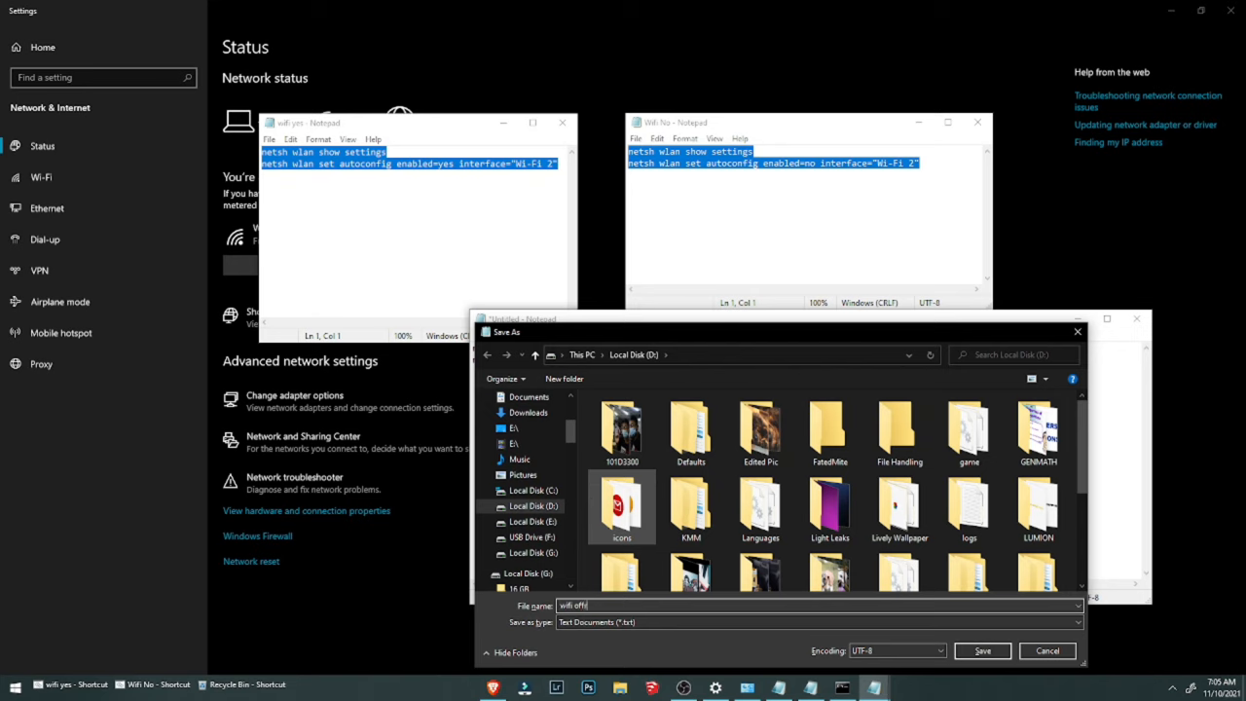
{"action": "type", "text": ".bat"}
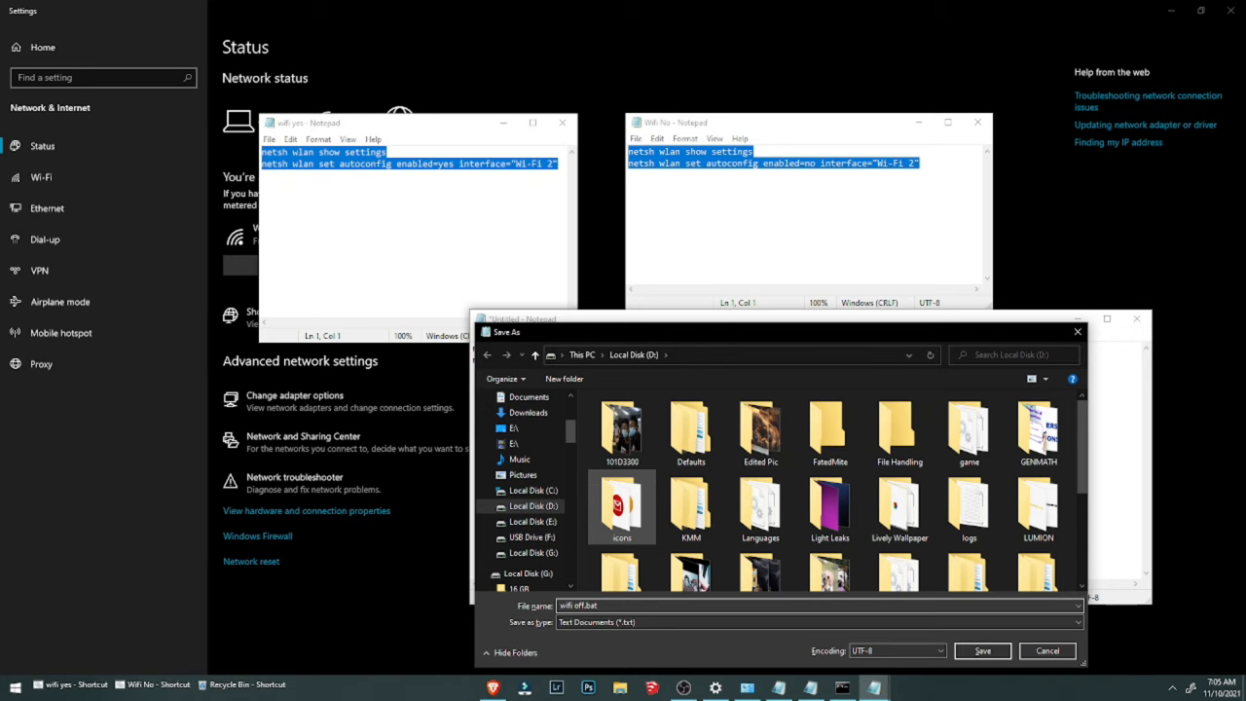
{"action": "left_click", "coordinate": [982, 650]}
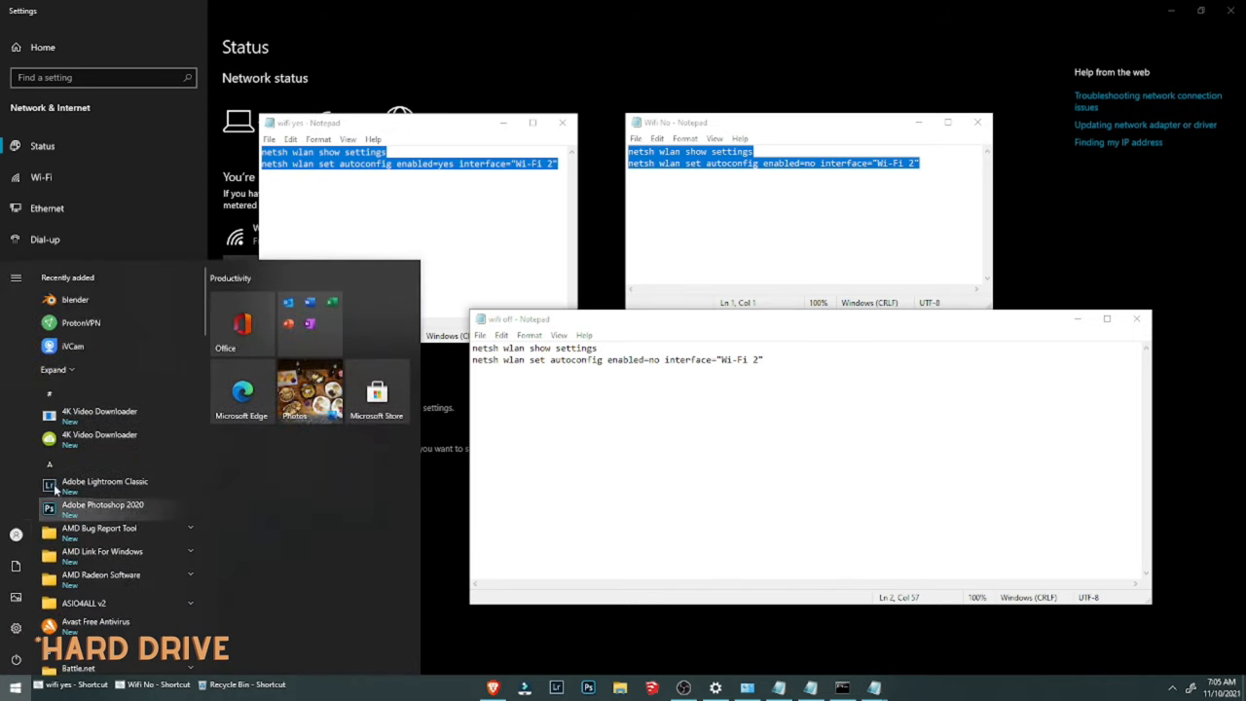
{"action": "mouse_move", "coordinate": [80, 545]}
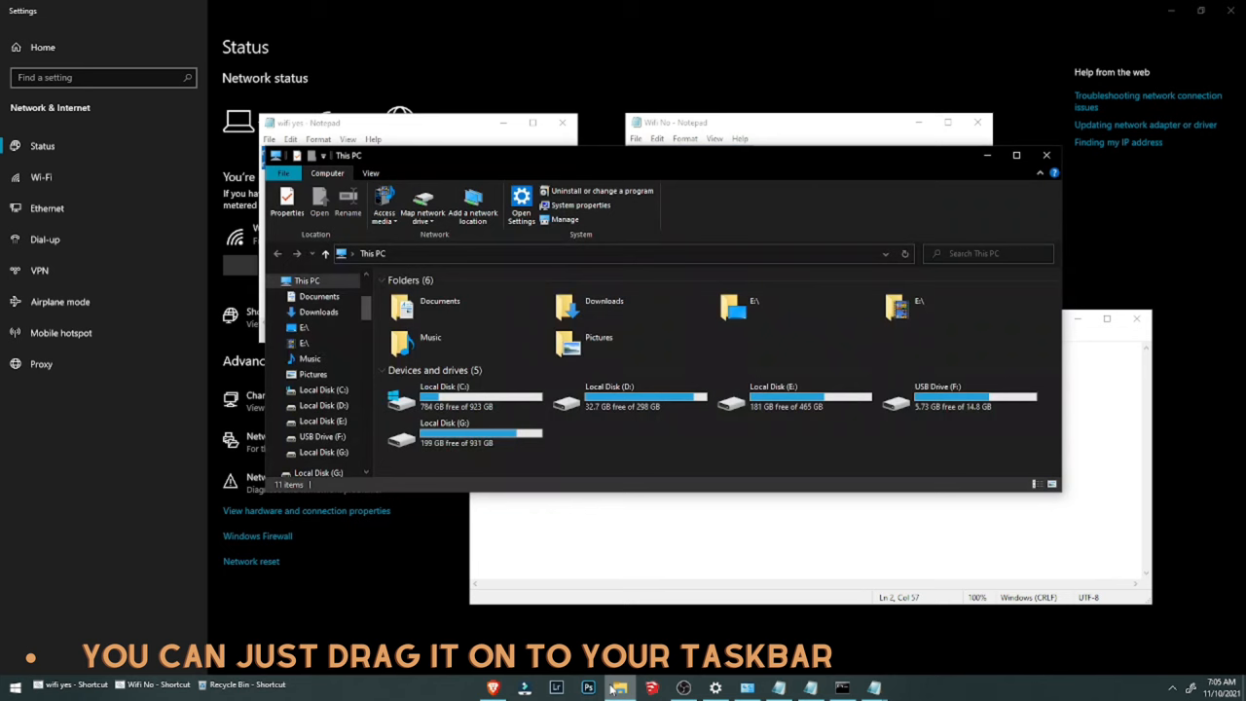
Show the context menu for the wifi off file on Local Disk (D:)
{"action": "right_click", "coordinate": [410, 312]}
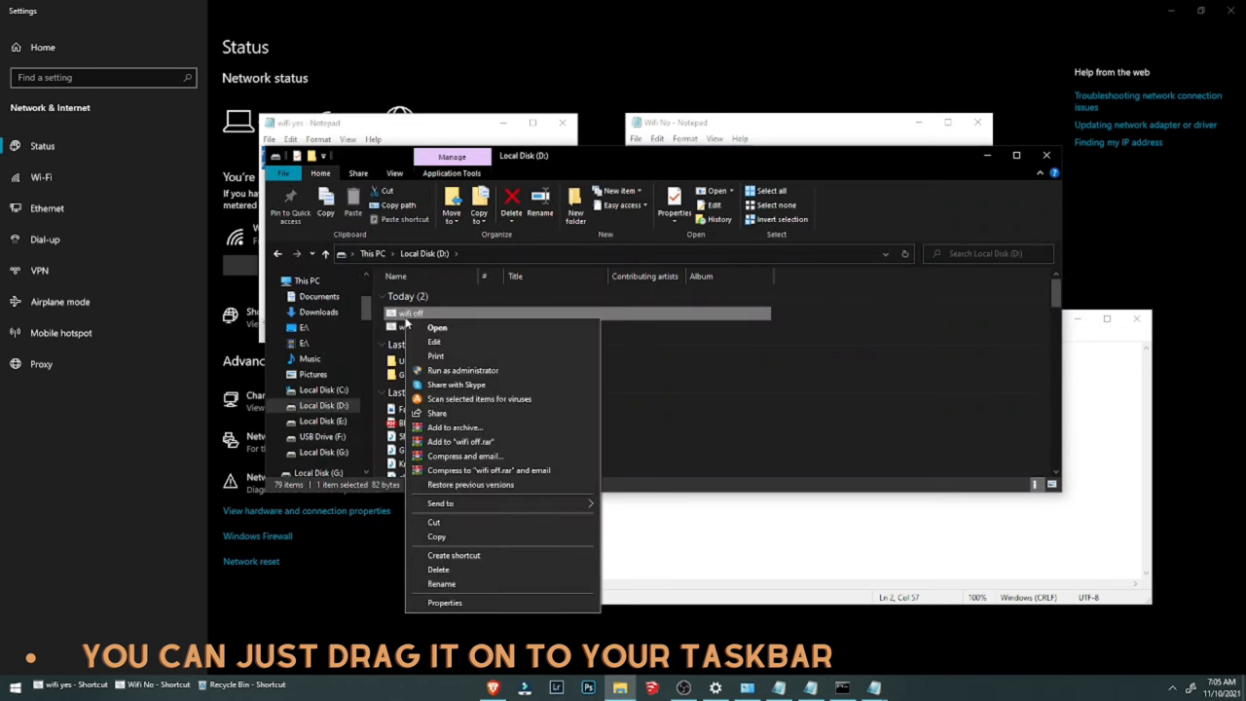
{"action": "mouse_move", "coordinate": [505, 493]}
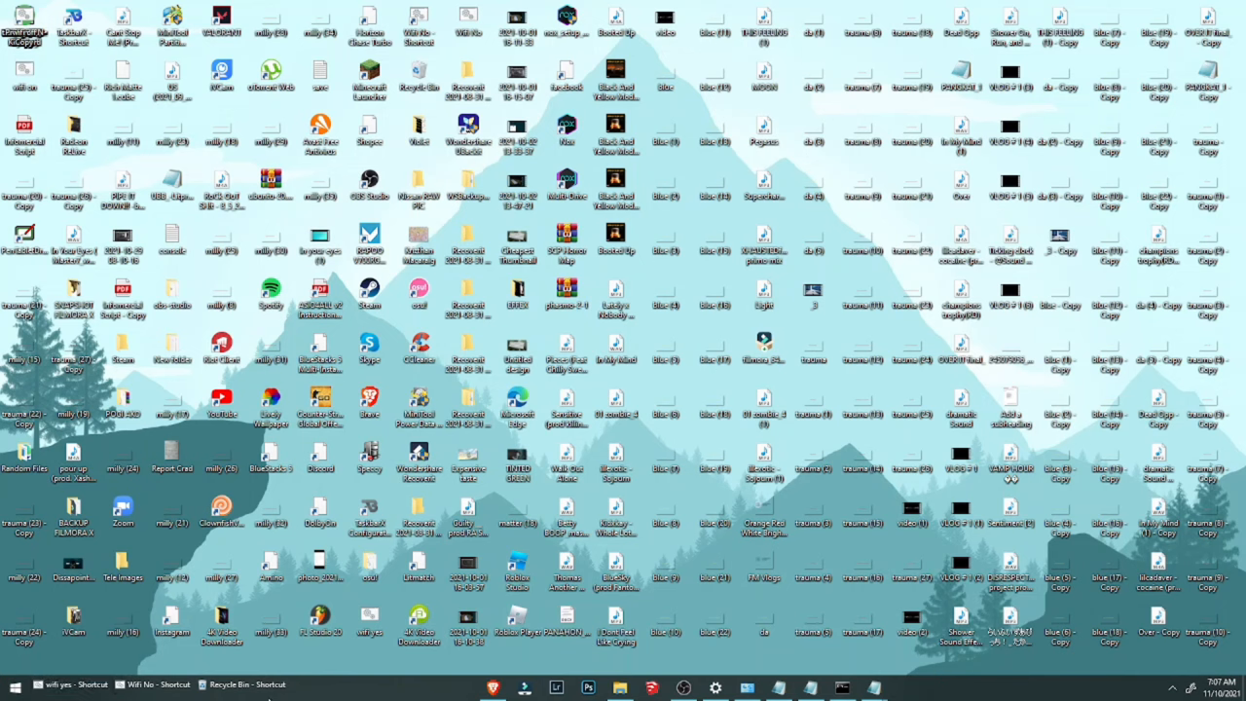
{"action": "mouse_move", "coordinate": [102, 656]}
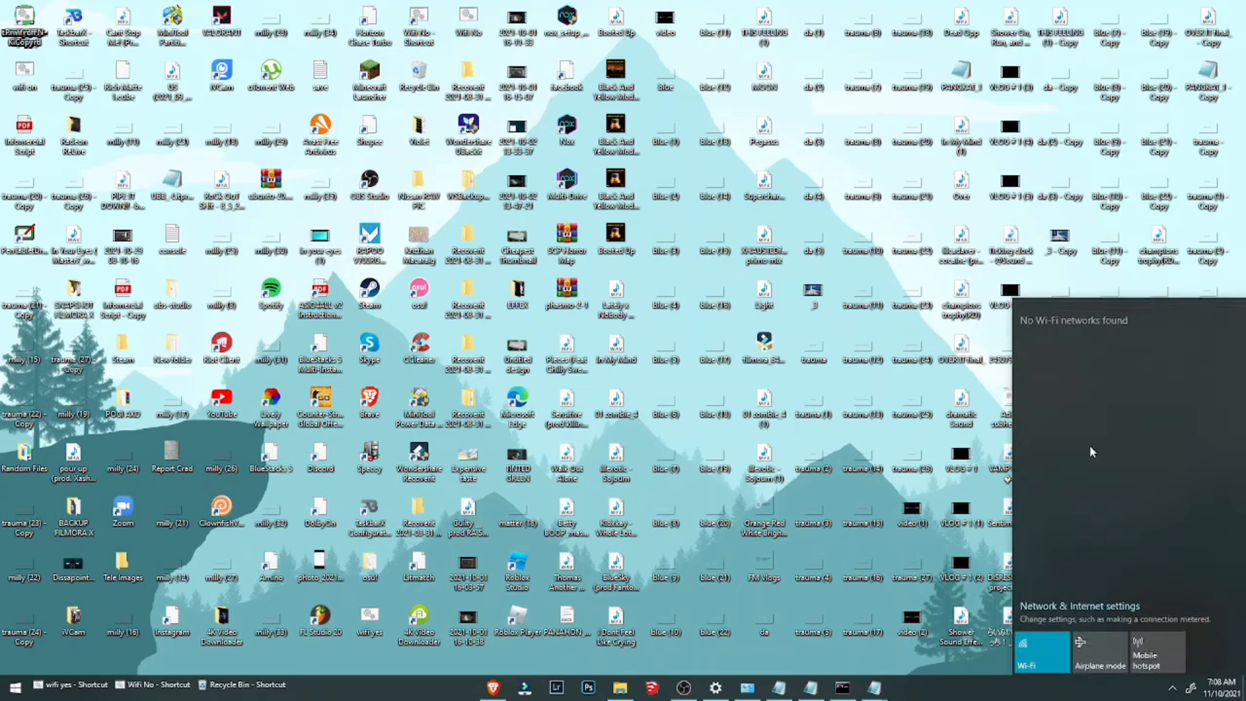
{"action": "mouse_move", "coordinate": [1051, 434]}
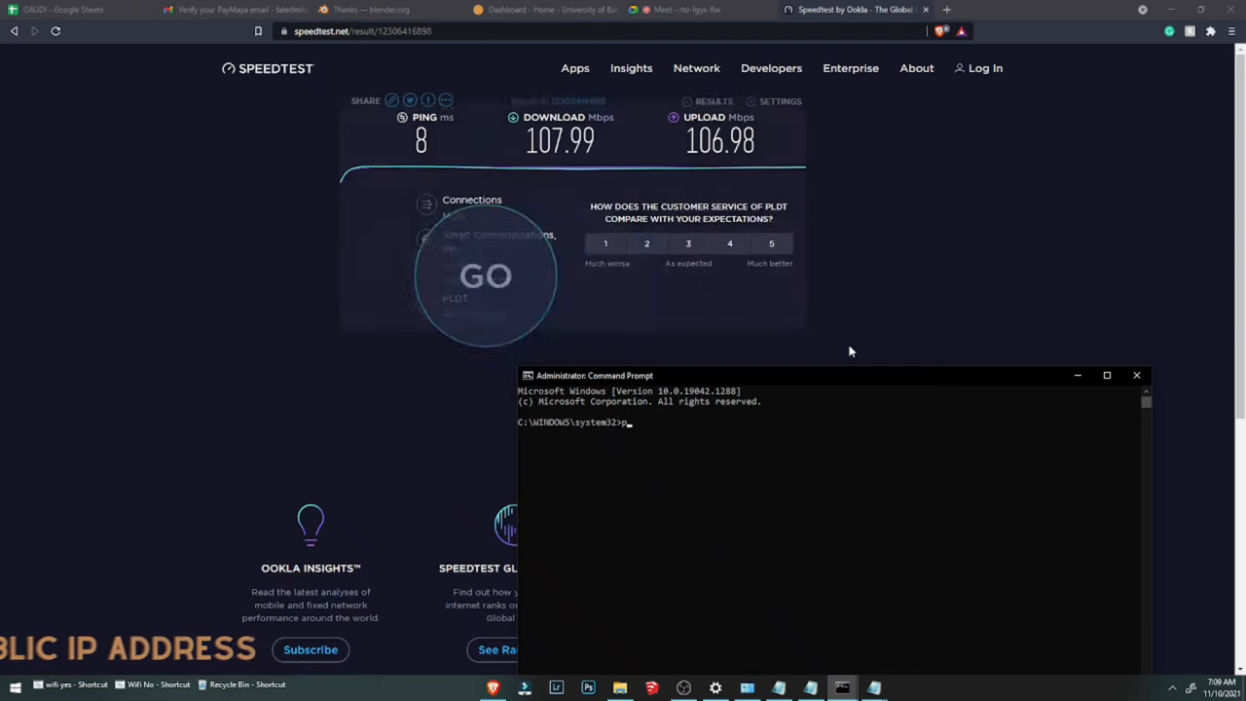
Start a continuous ping -t to 192.168.1.1
{"action": "type", "text": "ing -t"}
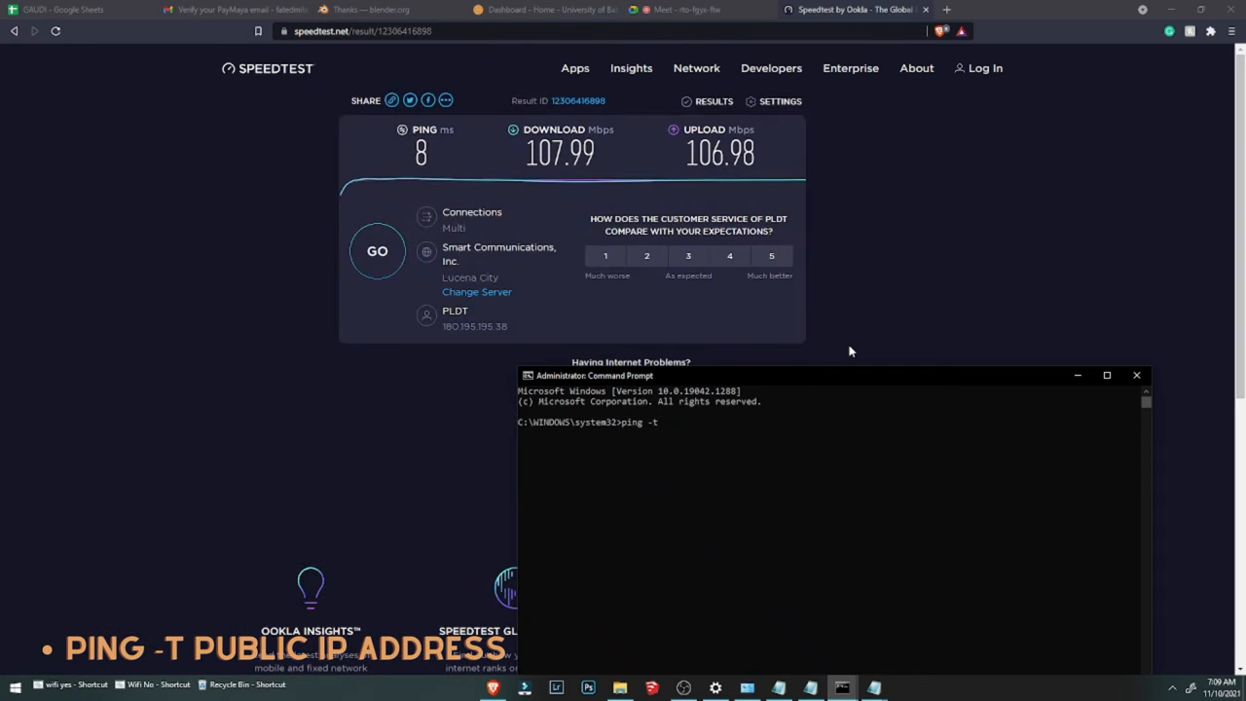
{"action": "type", "text": "192."}
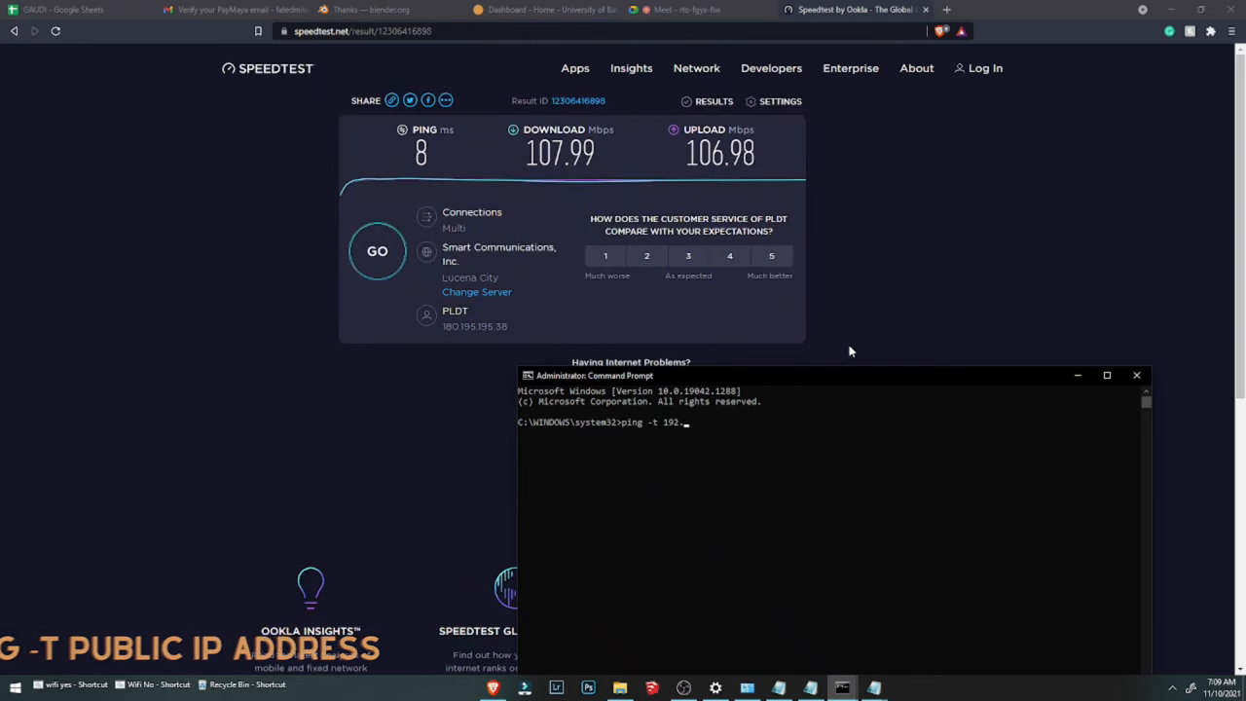
{"action": "type", "text": "168.1.1"}
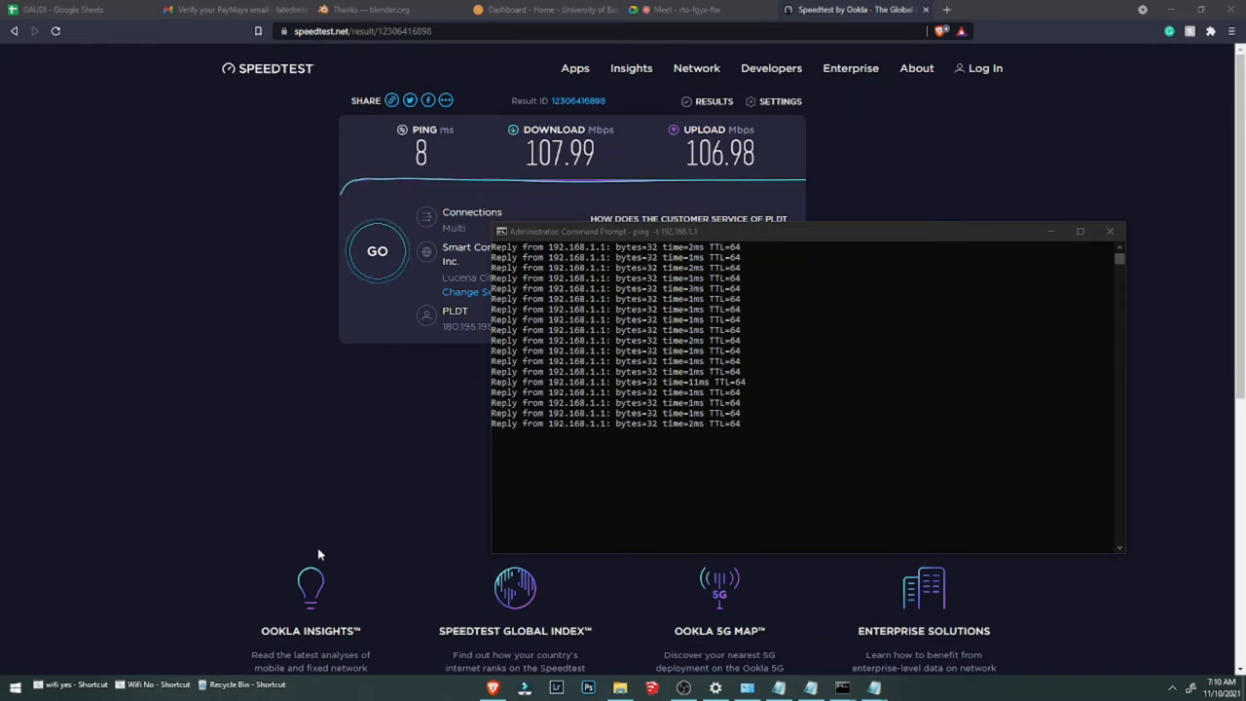
Run the Wifi No shortcut as administrator, then minimize the ping window and view the Wi-Fi network list
{"action": "right_click", "coordinate": [158, 685]}
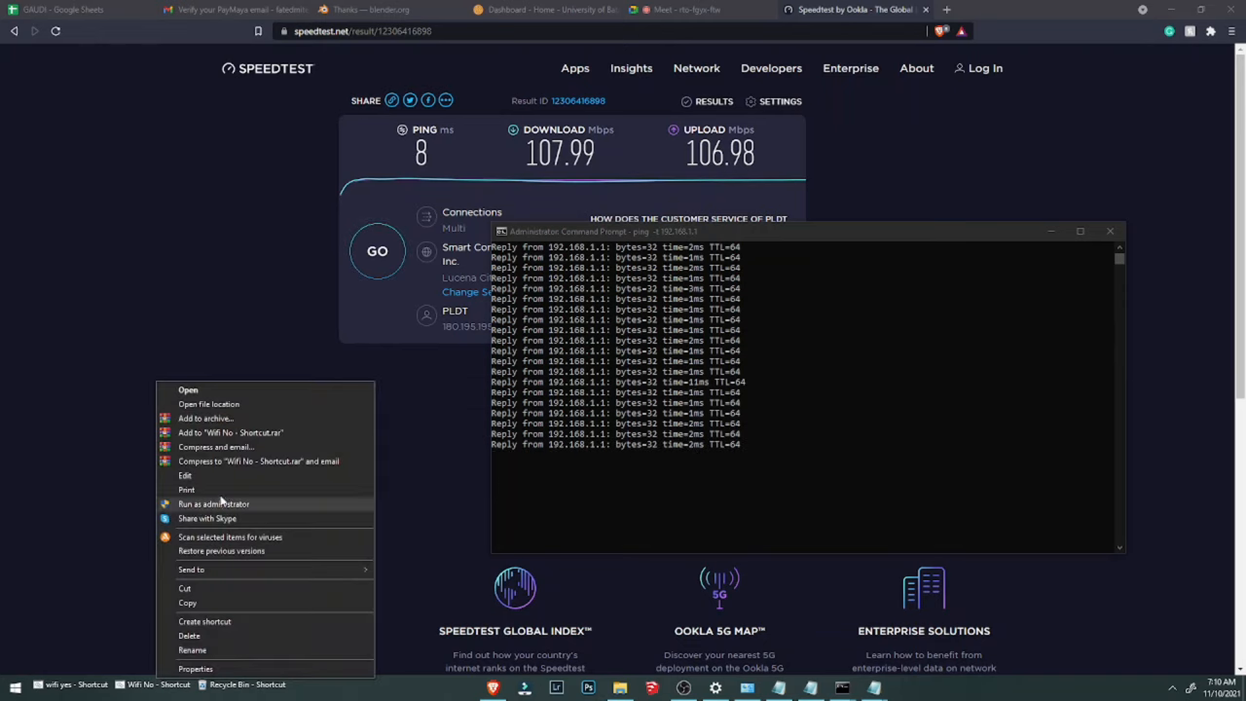
{"action": "left_click", "coordinate": [750, 502]}
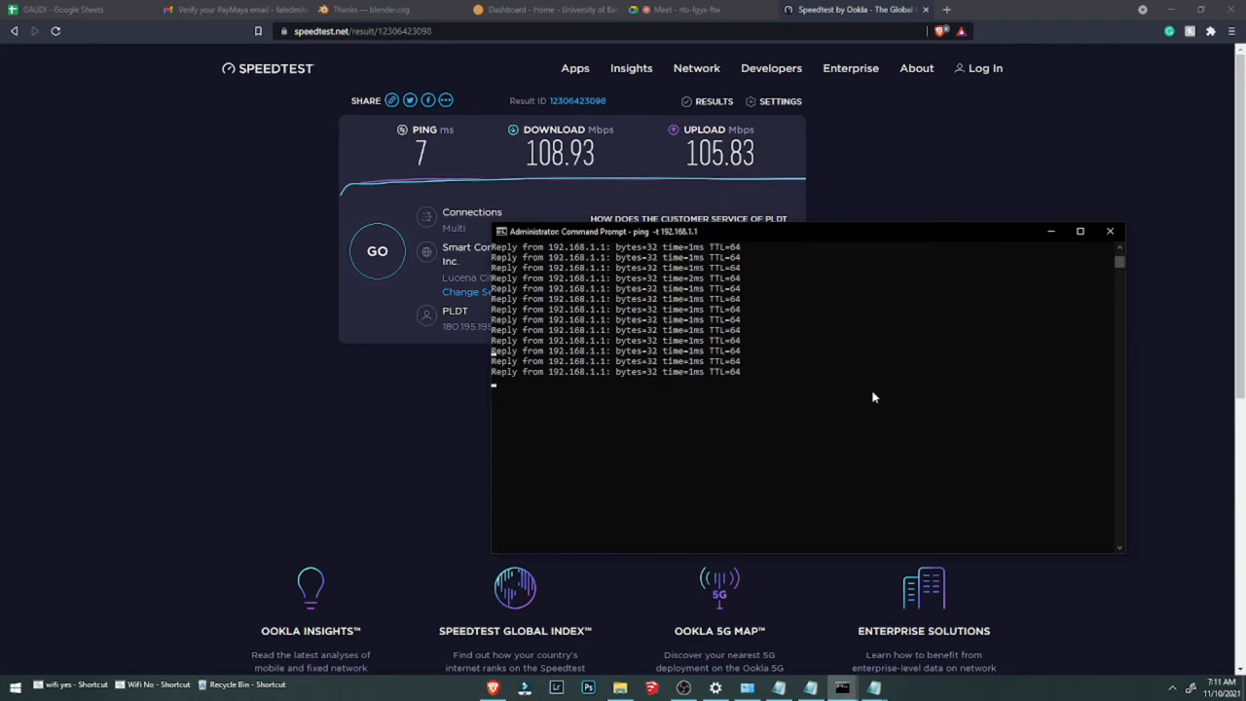
{"action": "left_click", "coordinate": [1110, 230]}
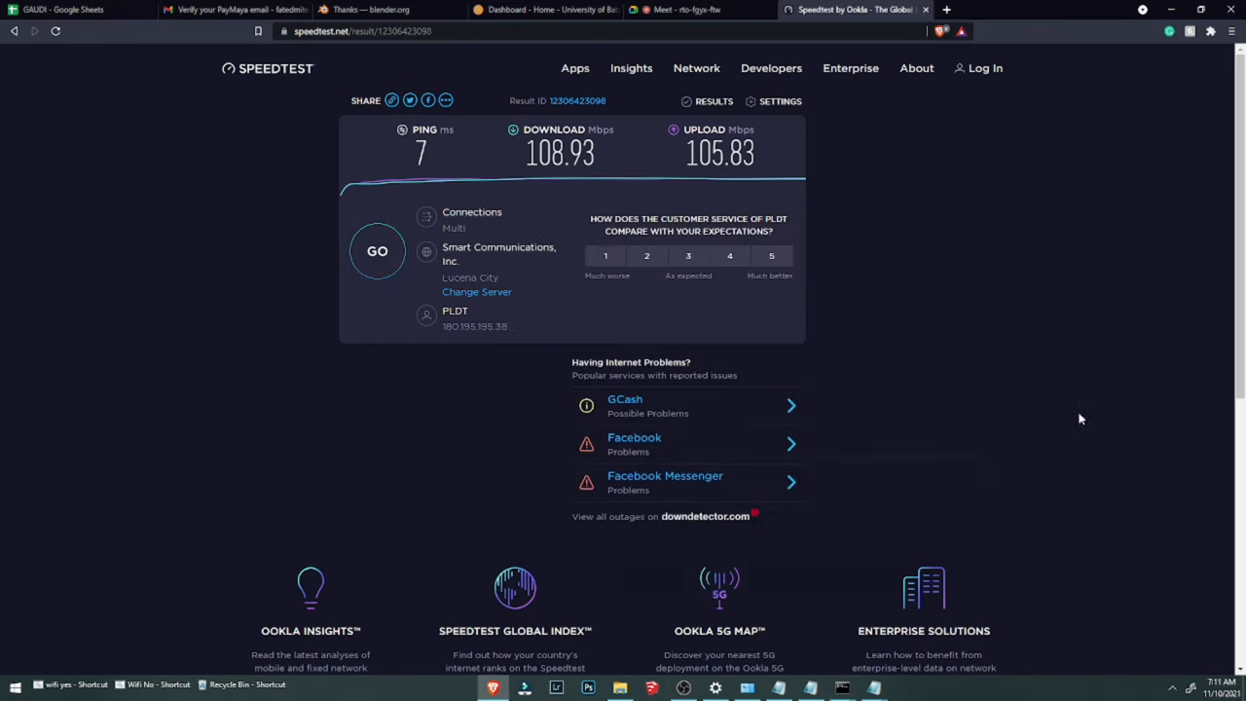
{"action": "left_click", "coordinate": [1188, 684]}
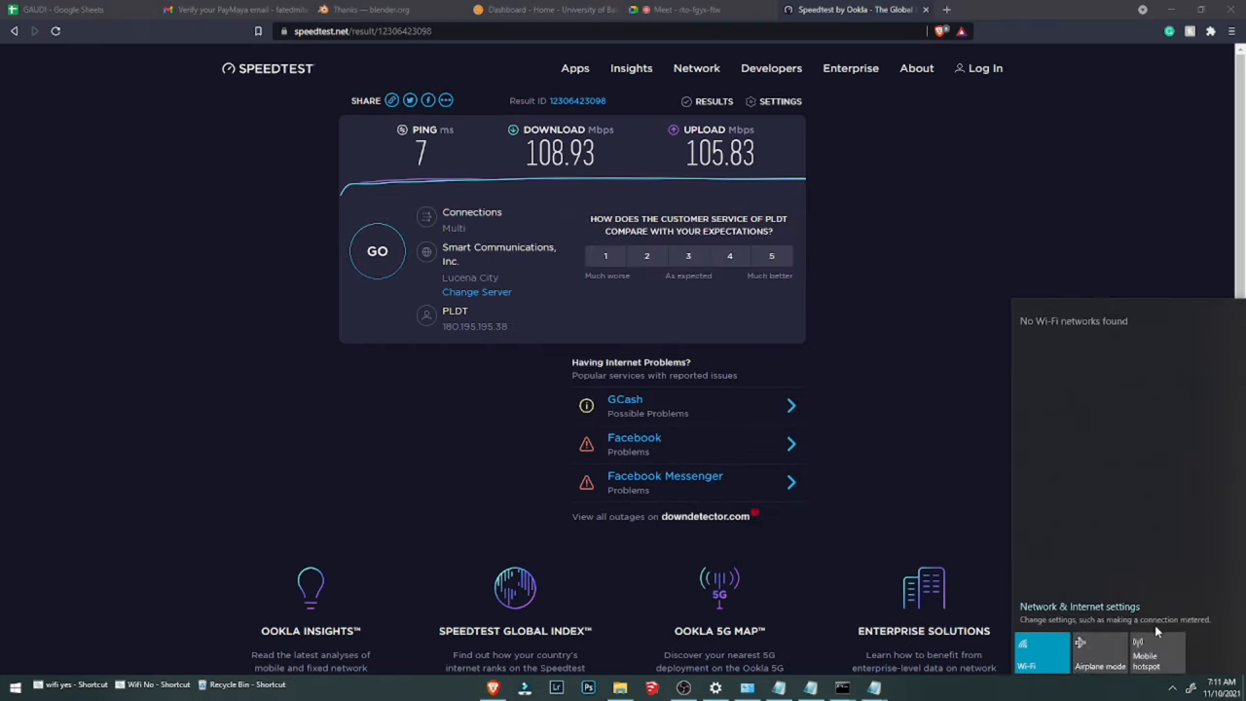